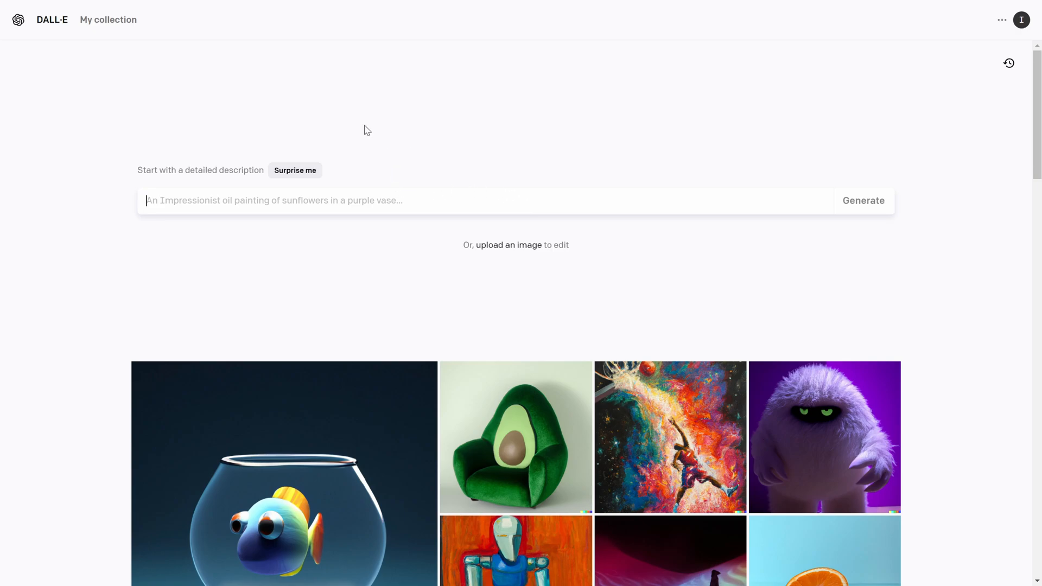
mouse_move(373, 209)
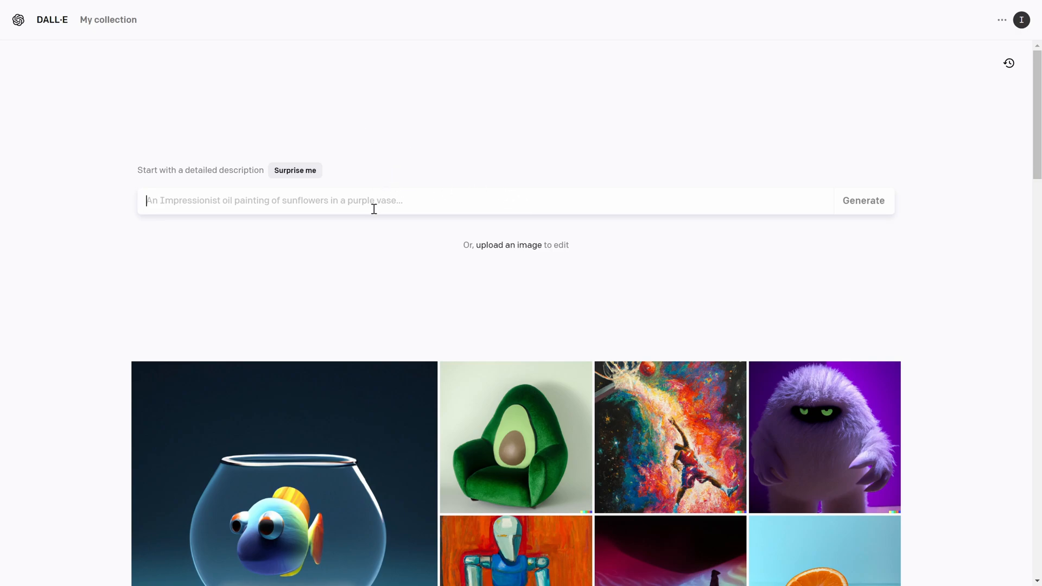
mouse_move(408, 153)
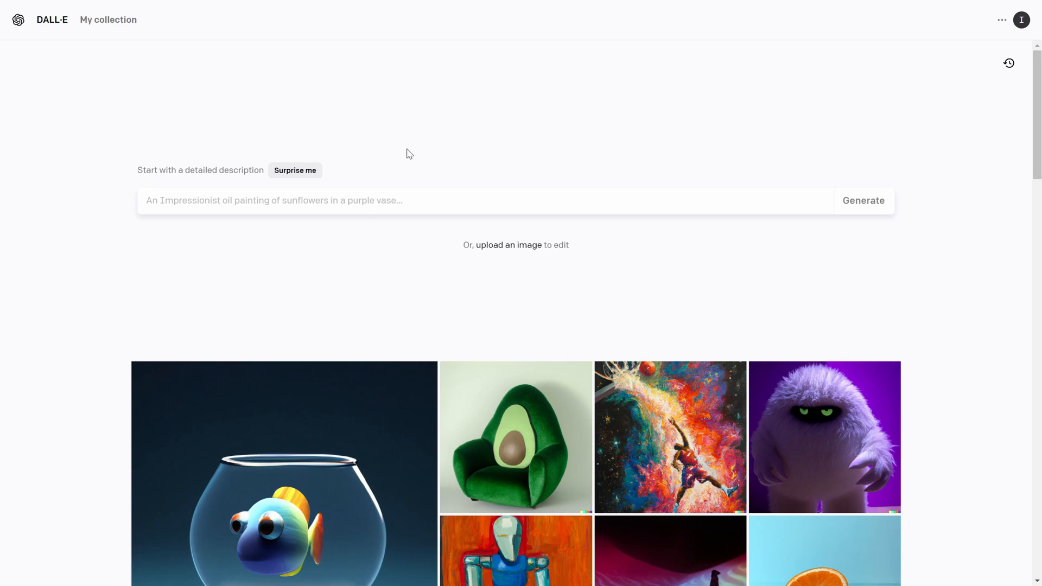
mouse_move(373, 208)
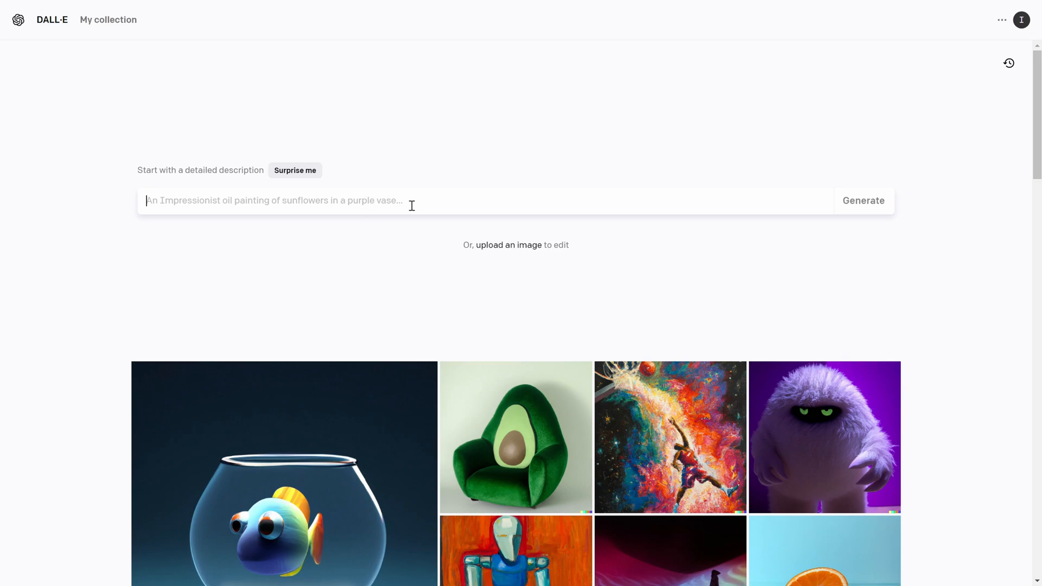
mouse_move(392, 244)
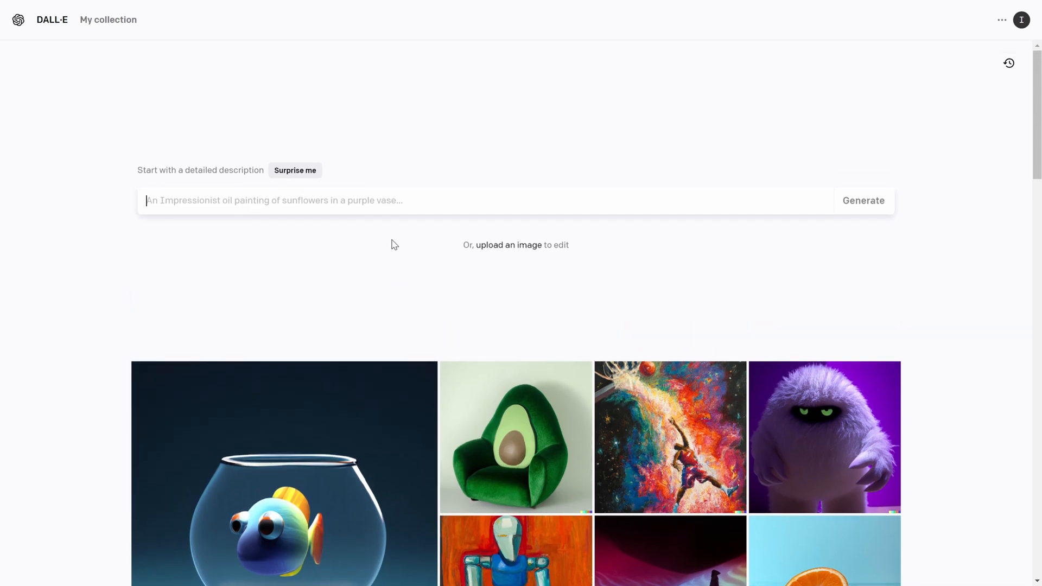
mouse_move(430, 255)
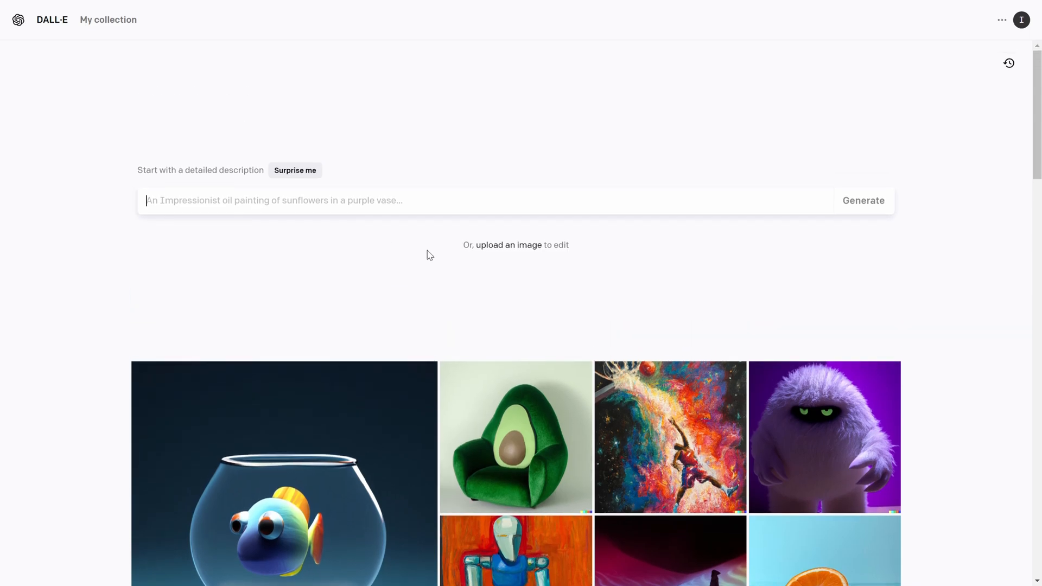
mouse_move(417, 234)
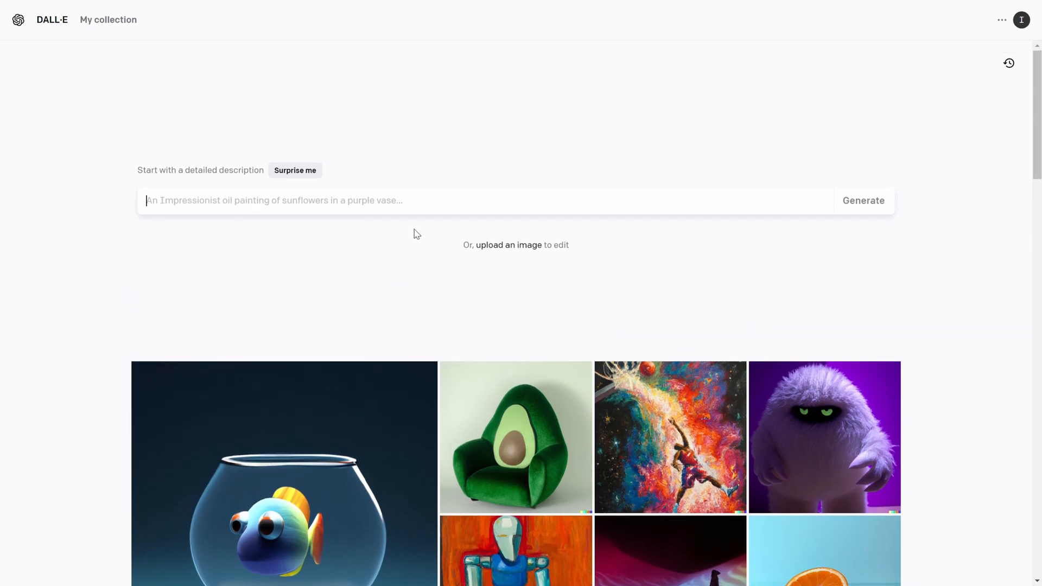
mouse_move(419, 241)
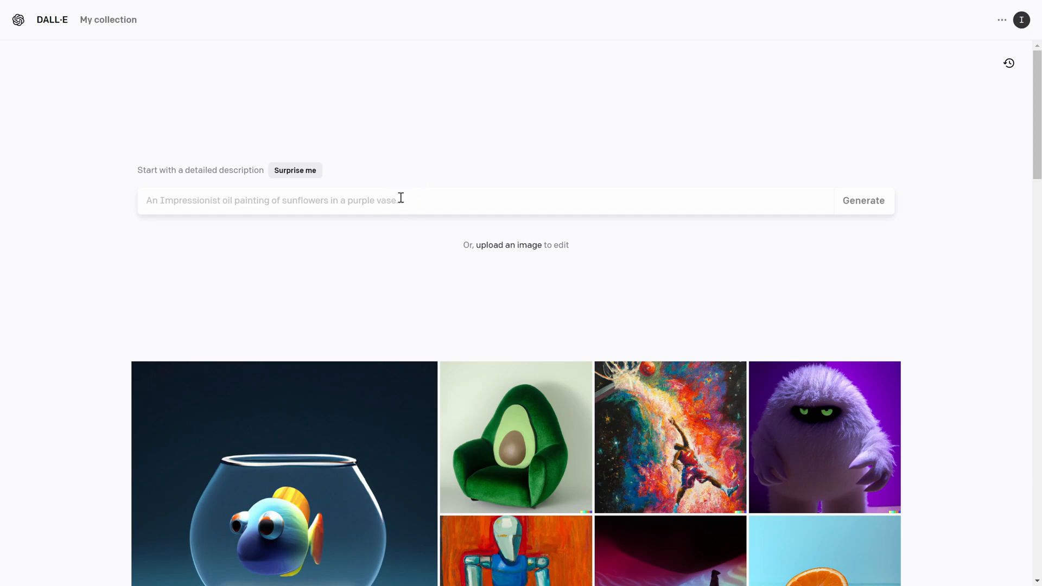
mouse_move(399, 229)
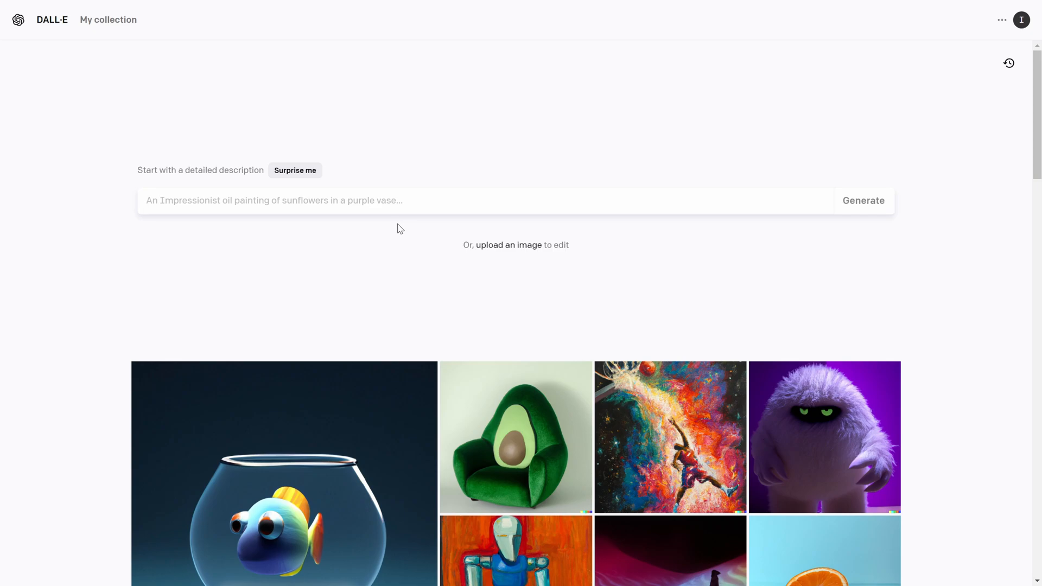
mouse_move(479, 320)
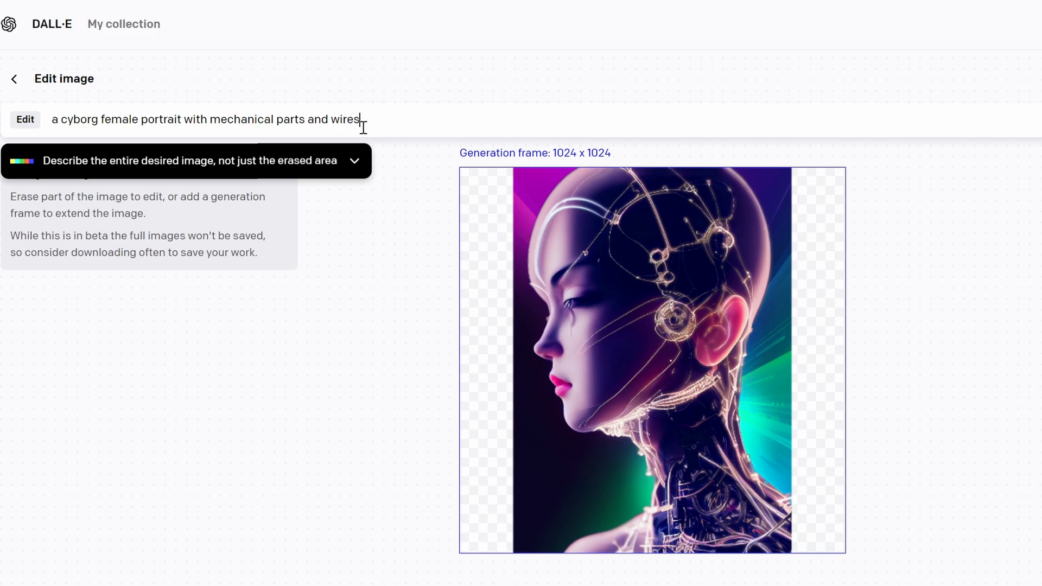
Append ', colorful futuristic background' after 'wires' in the cyborg portrait's edit description
double_click(344, 120)
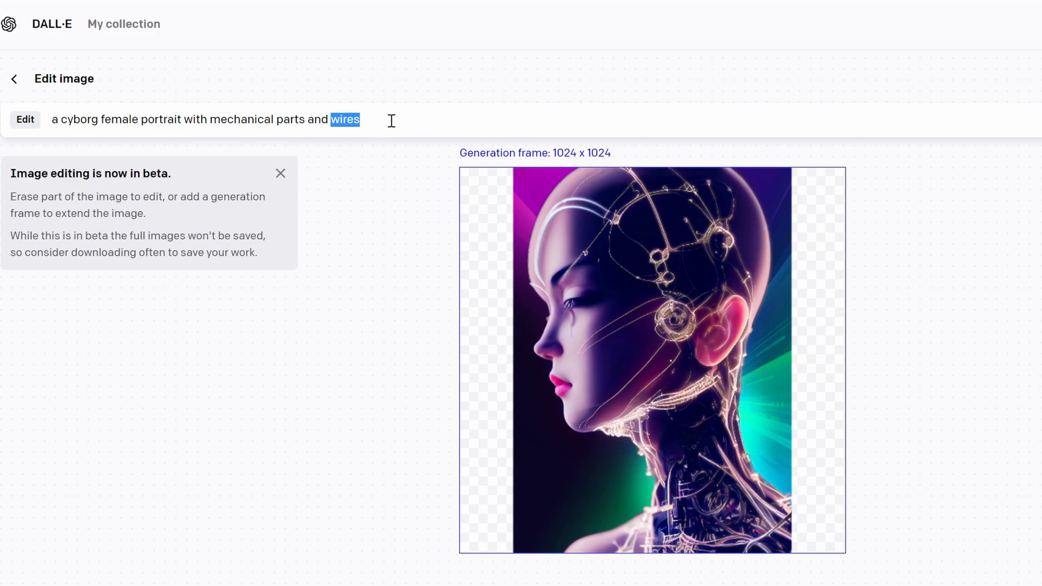
text(, it)
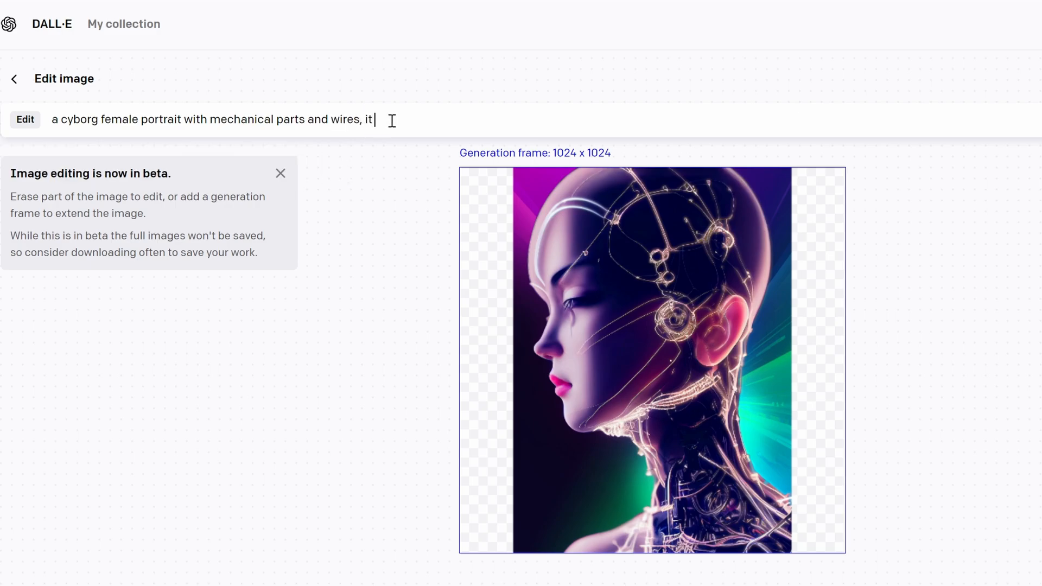
text(has)
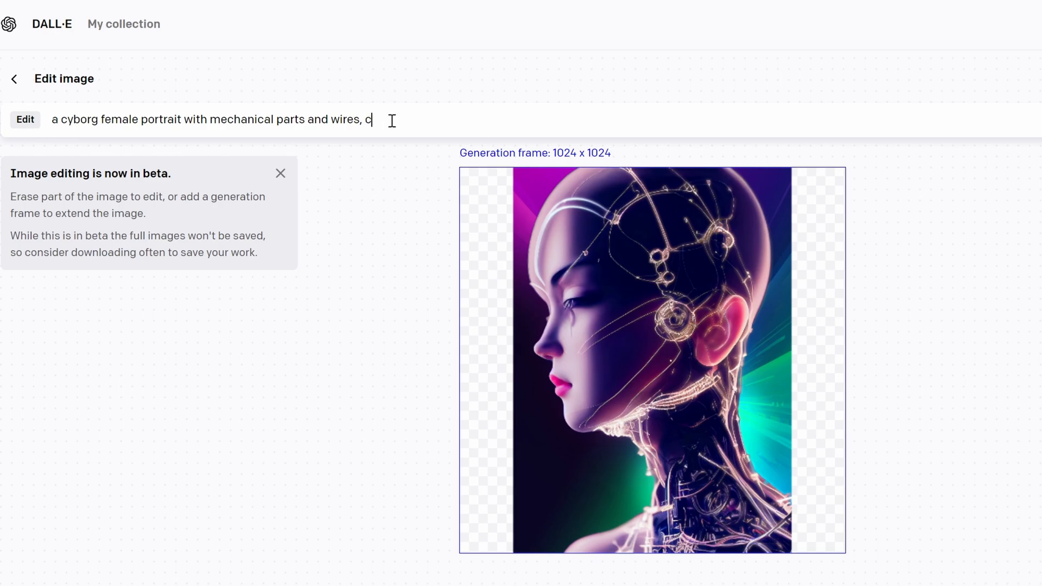
text(olorful futuristic background)
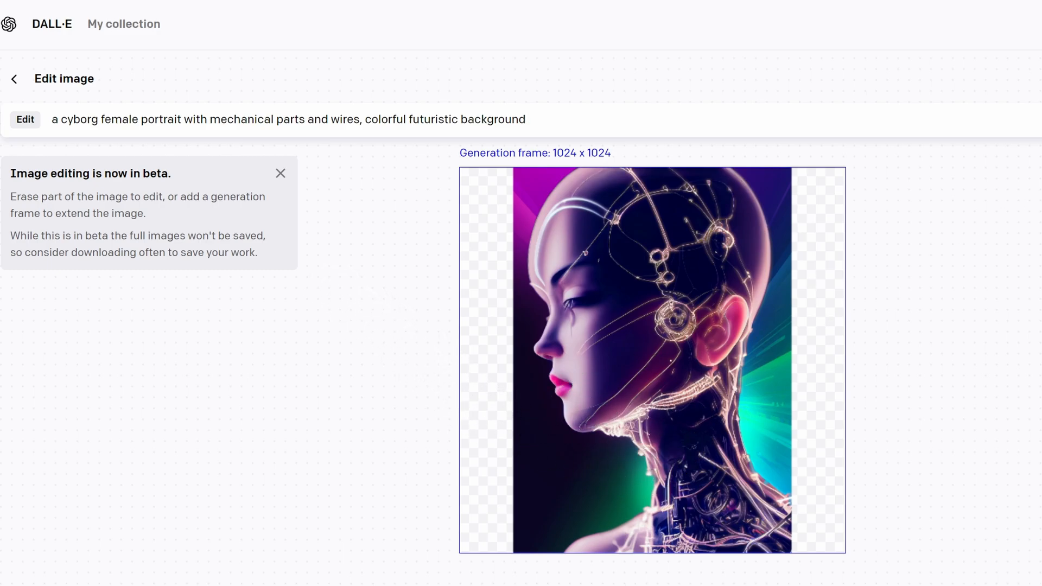
mouse_move(863, 228)
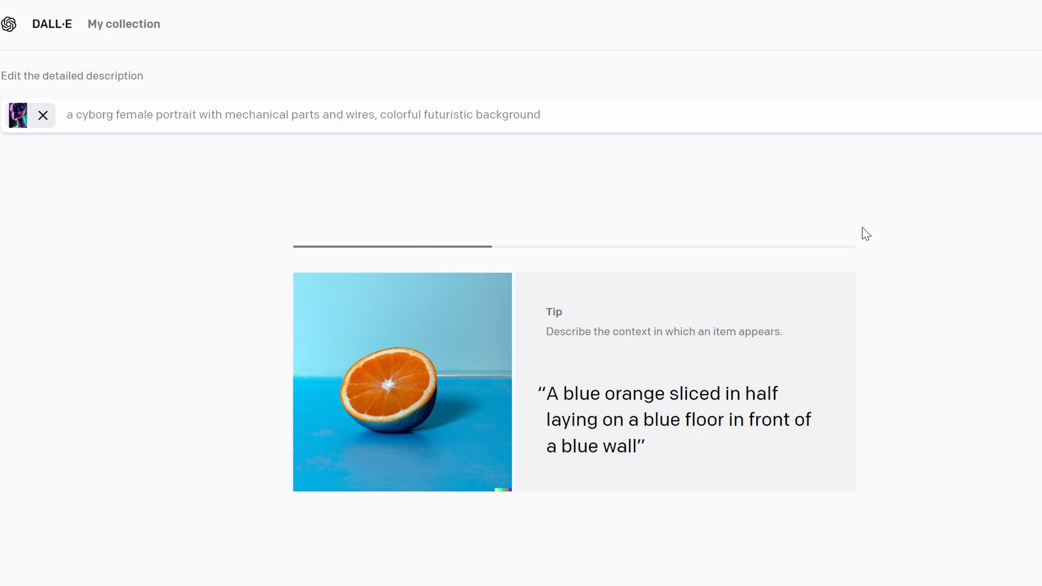
mouse_move(857, 236)
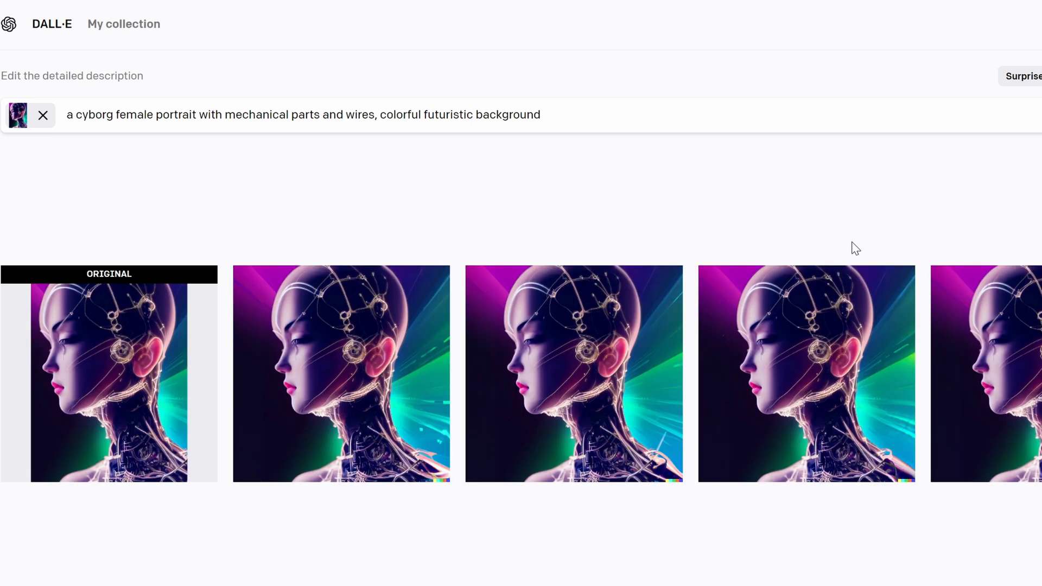
mouse_move(801, 269)
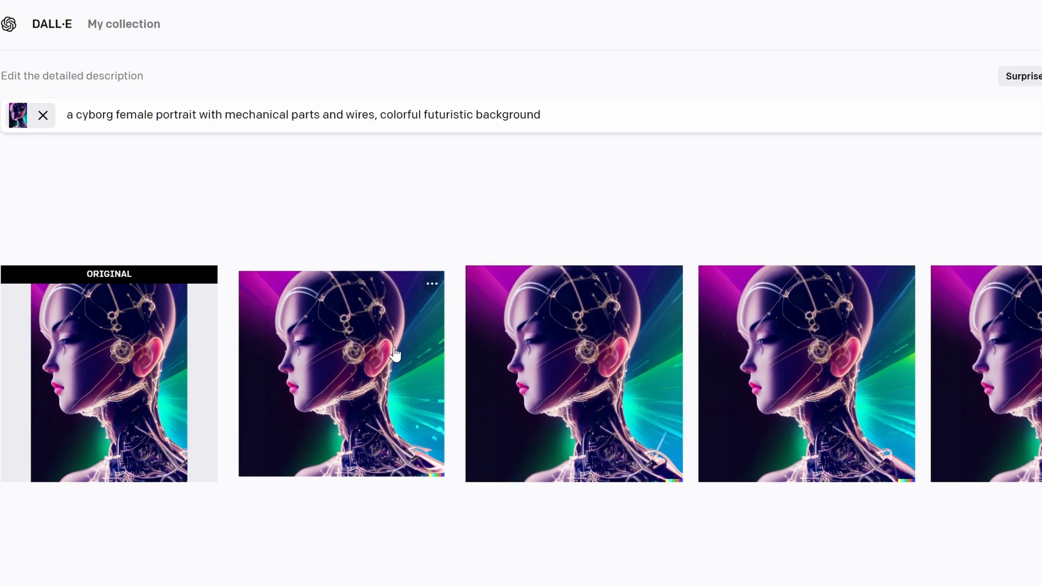
mouse_move(544, 384)
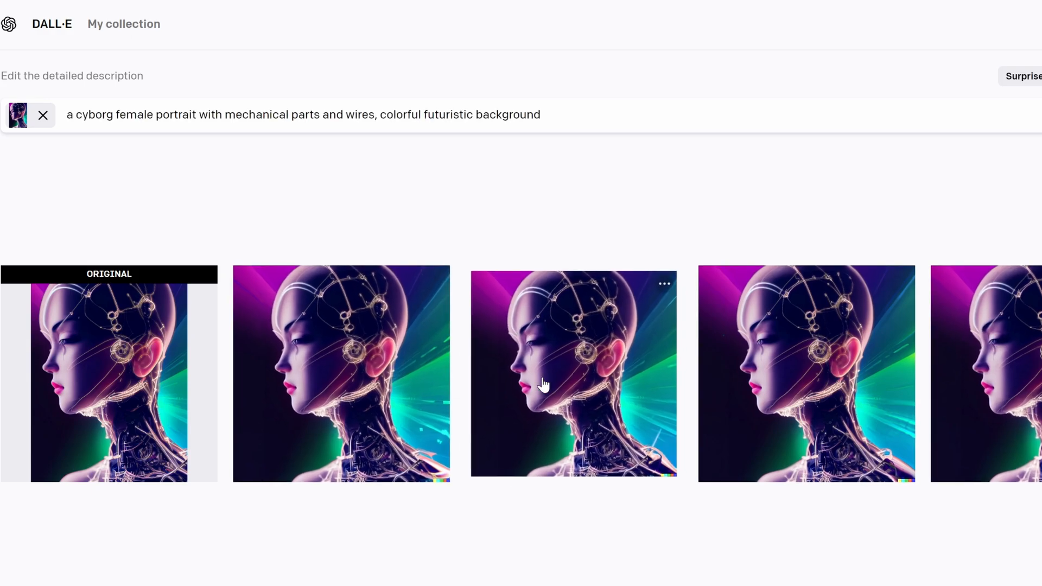
mouse_move(993, 388)
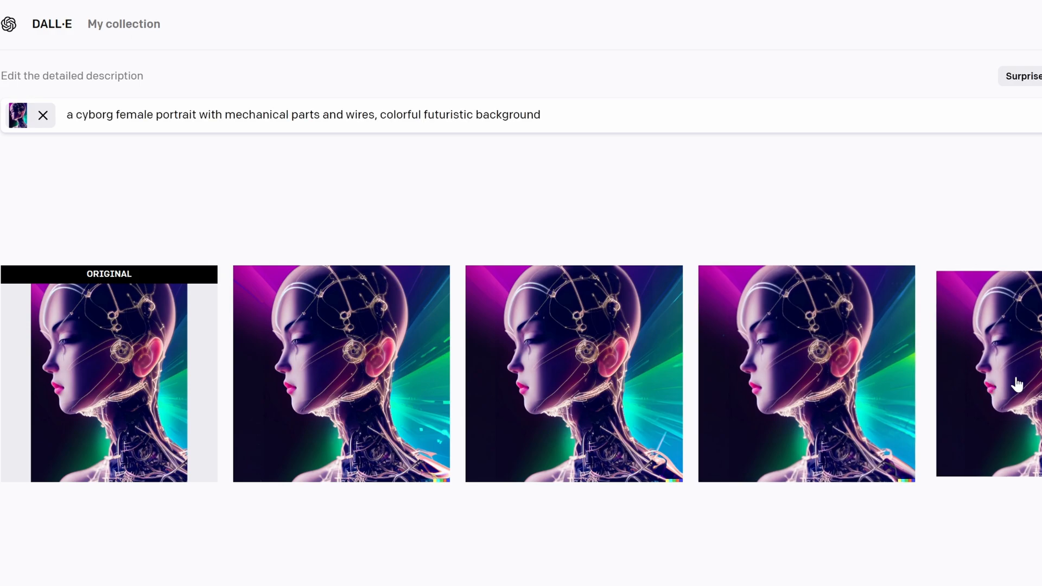
Generate new cyborg portrait variations from the extended description and review them beside the original
click(573, 373)
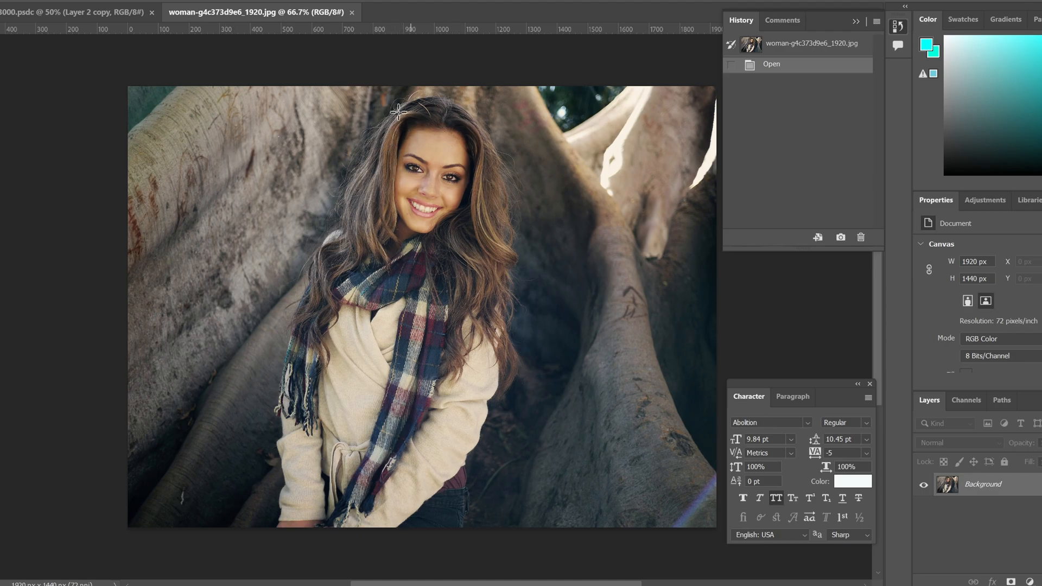
mouse_move(483, 148)
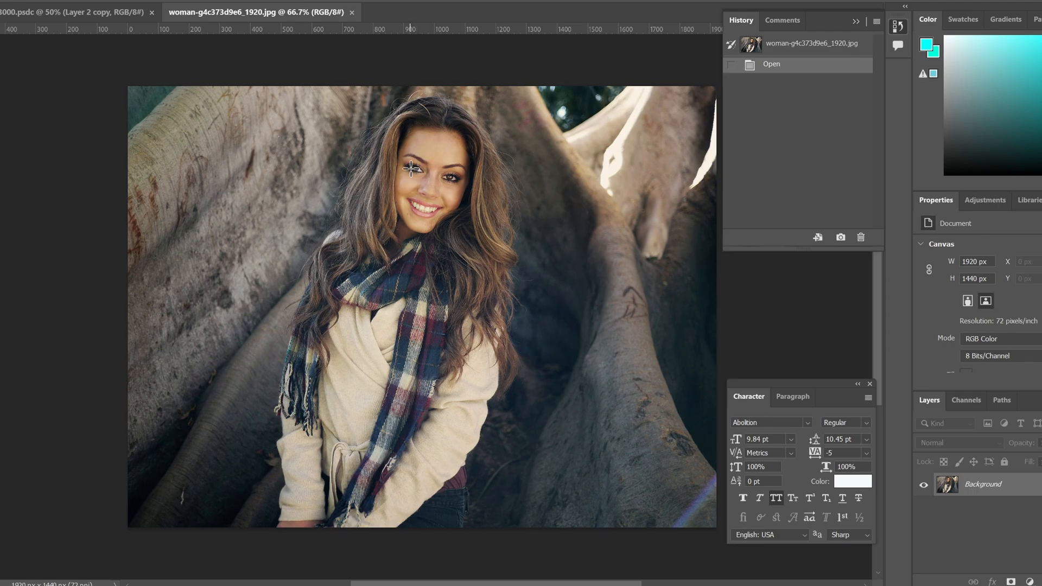
mouse_move(410, 167)
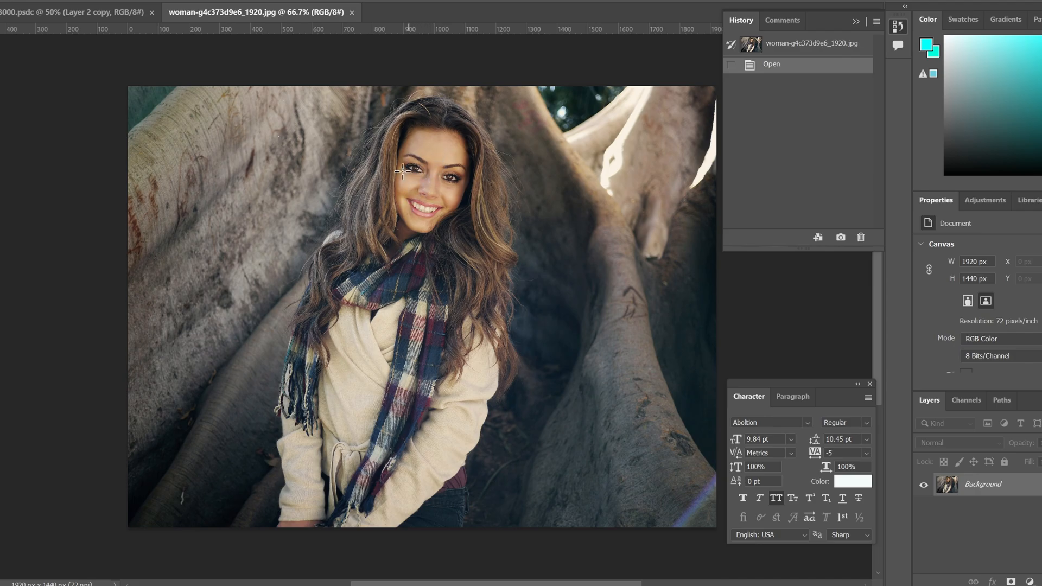
mouse_move(352, 161)
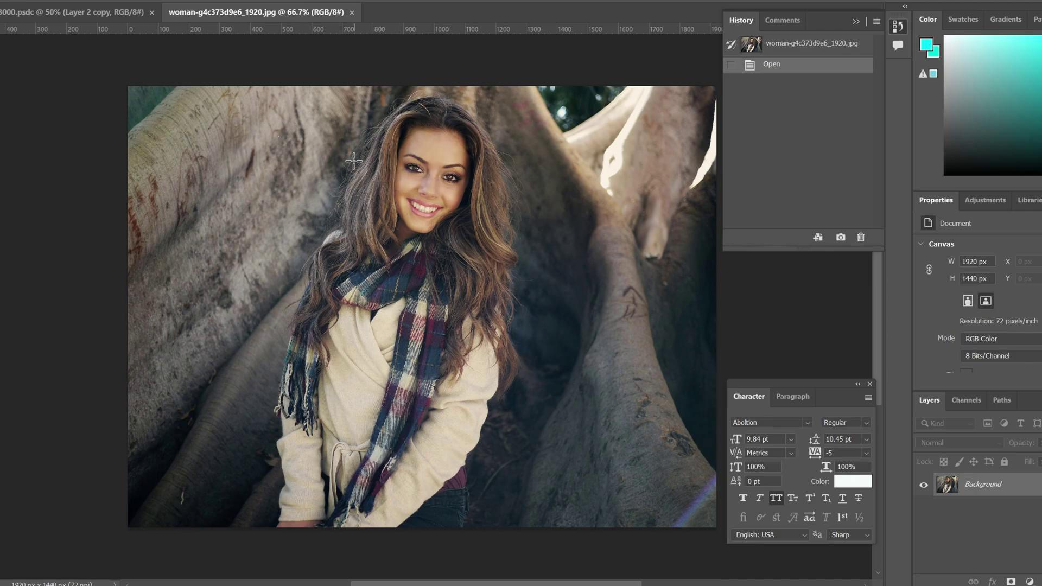
Unlock the background as Layer 0 and enlarge the canvas height to 1920 px, centred
click(26, 3)
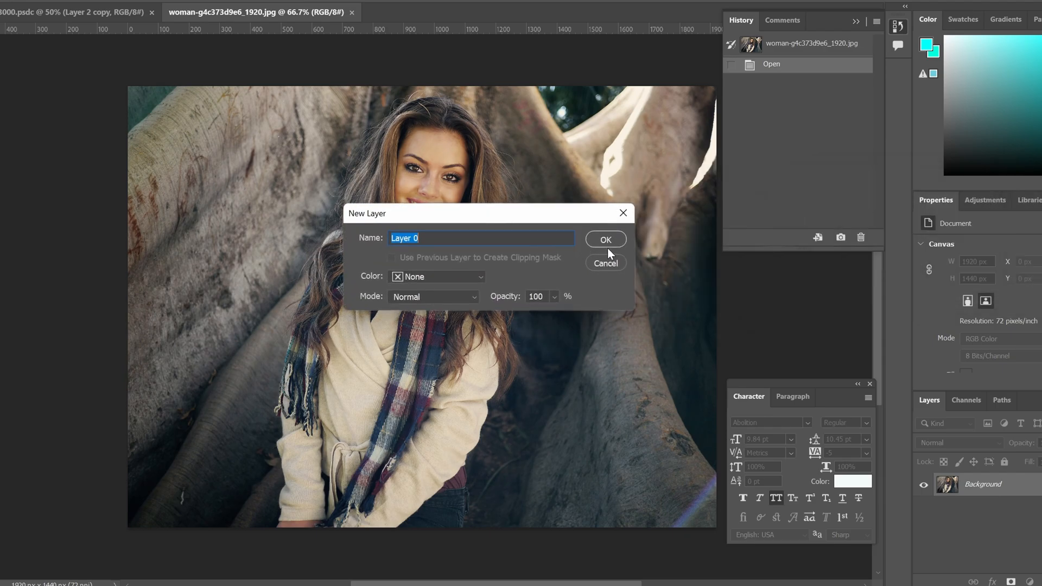
click(604, 239)
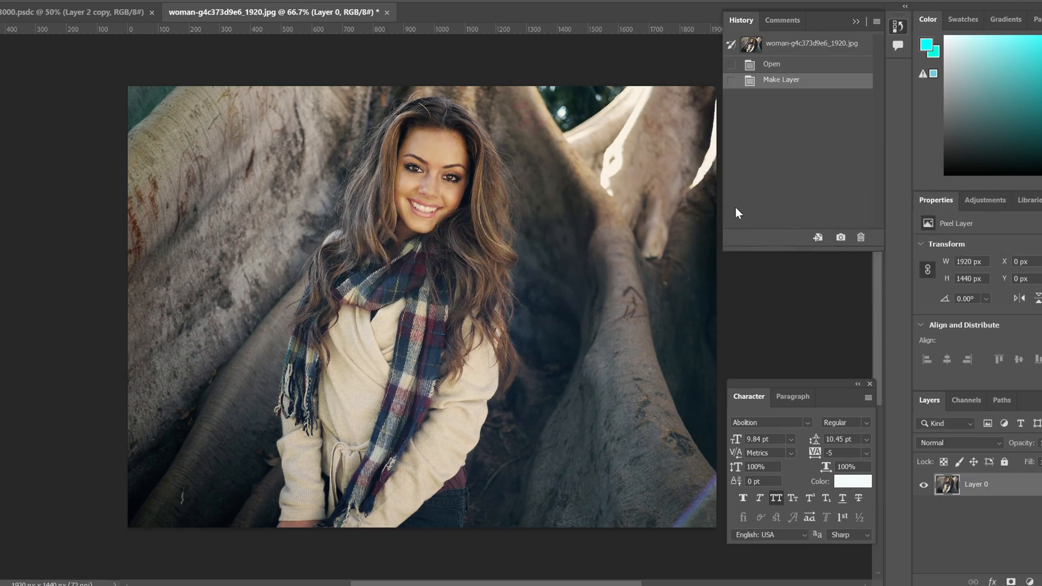
click(40, 4)
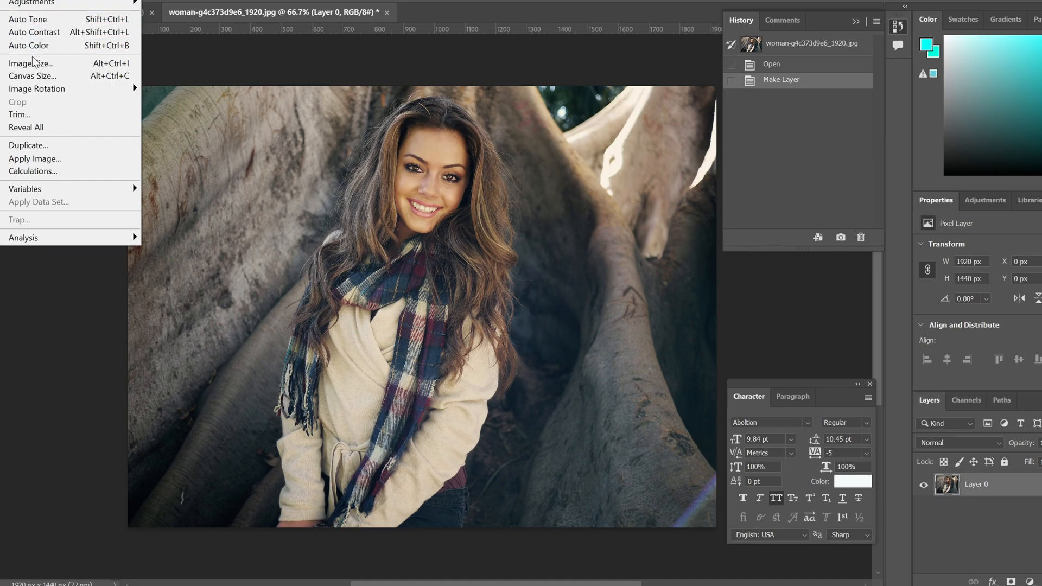
click(32, 76)
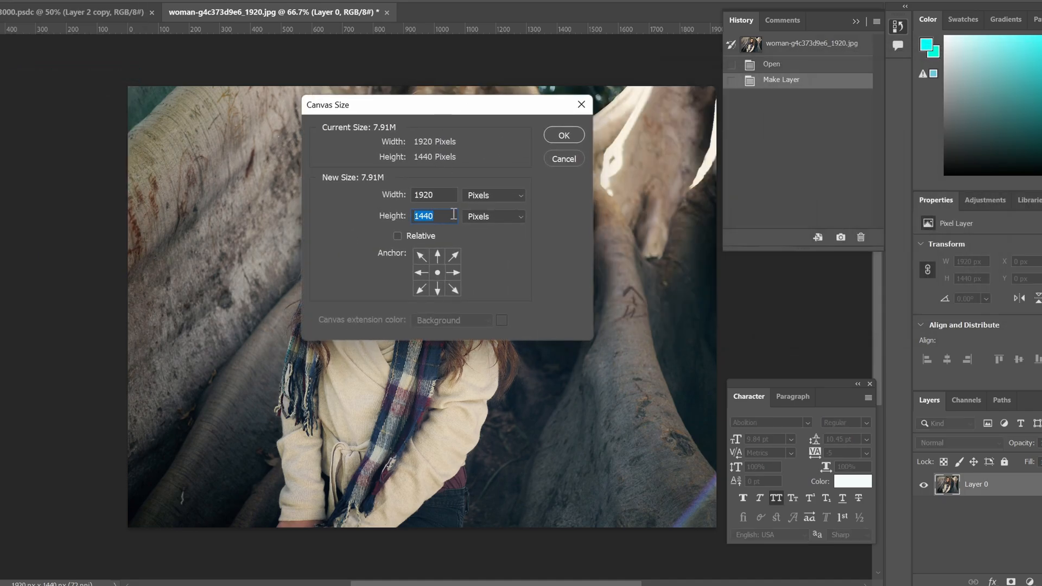
text(1920)
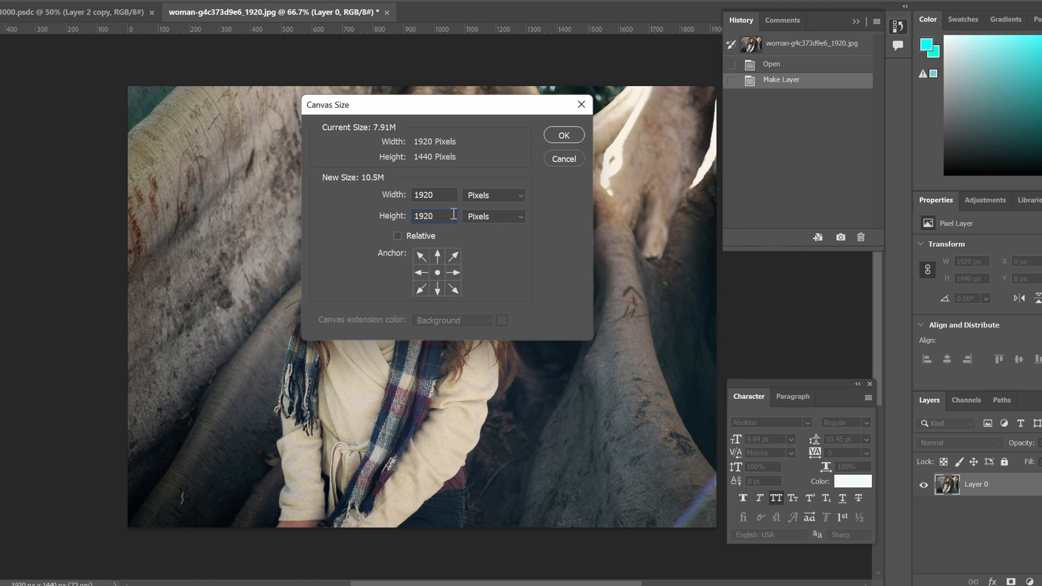
click(563, 135)
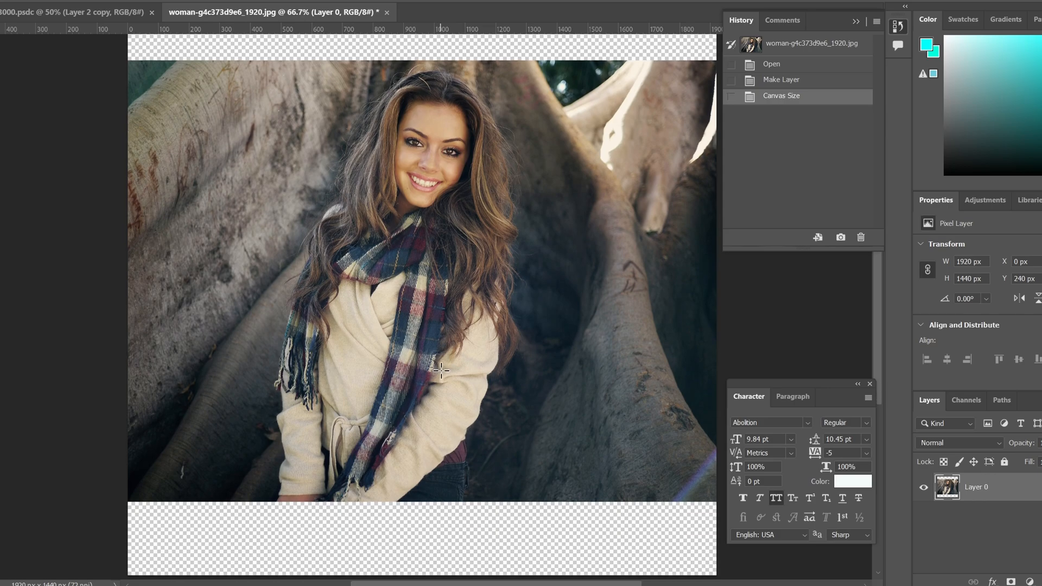
mouse_move(211, 182)
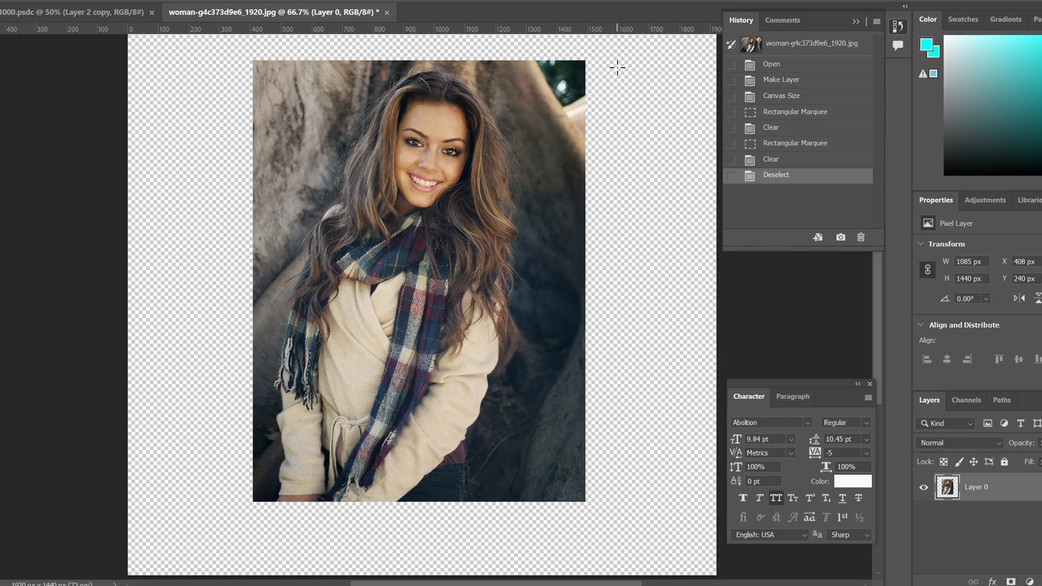
mouse_move(242, 166)
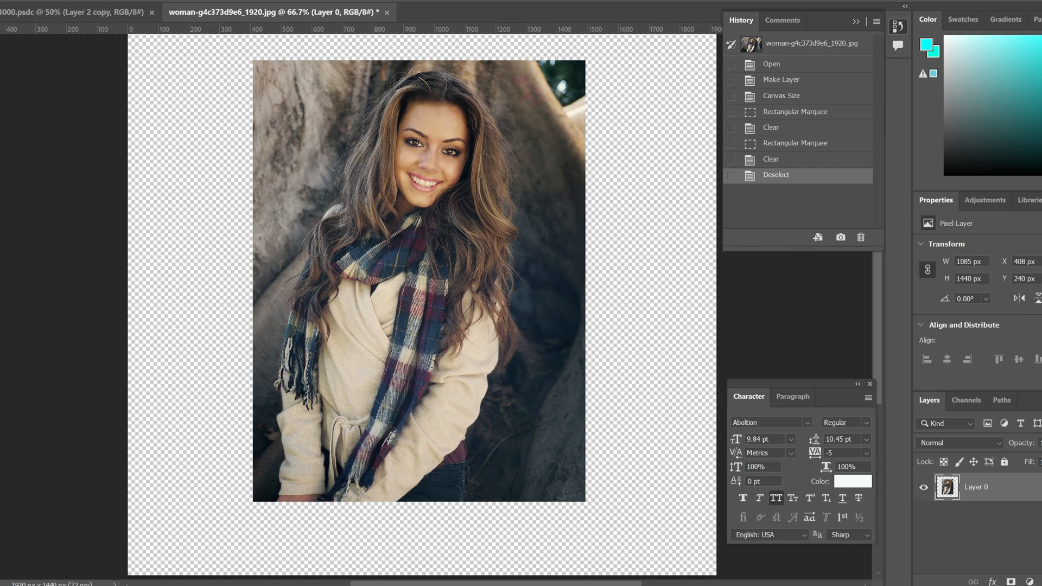
mouse_move(332, 325)
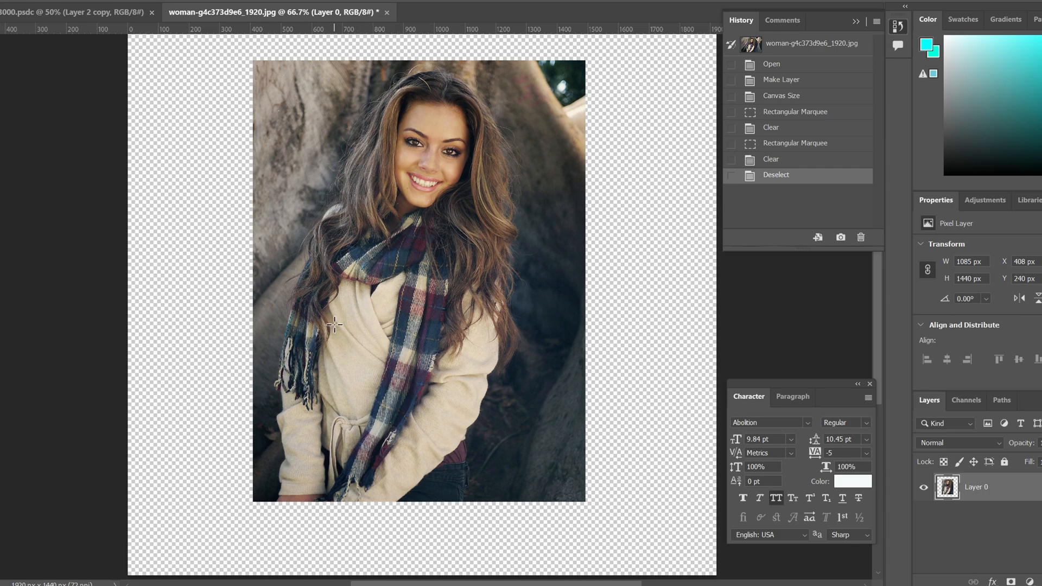
mouse_move(386, 253)
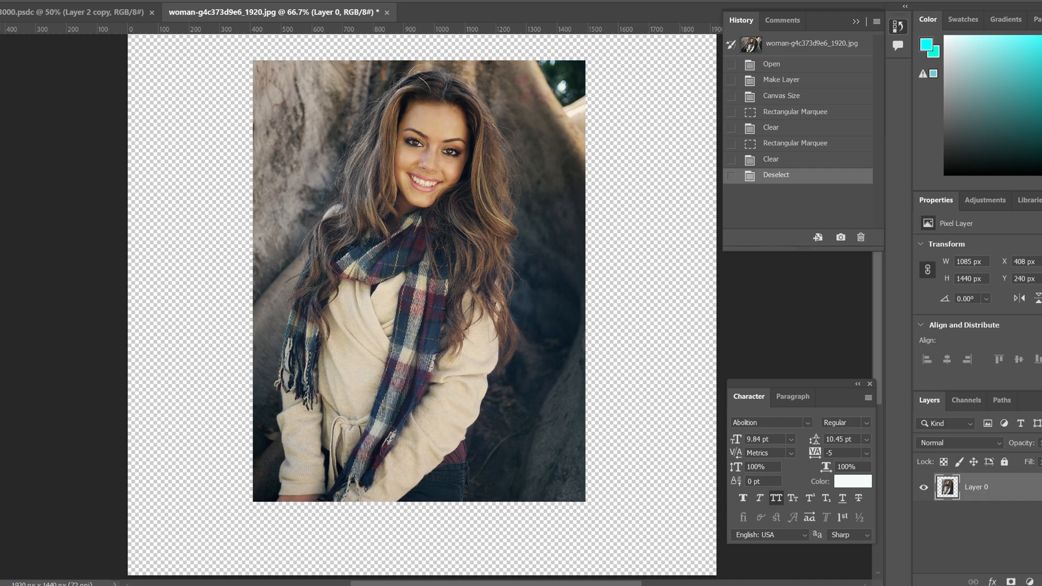
mouse_move(434, 234)
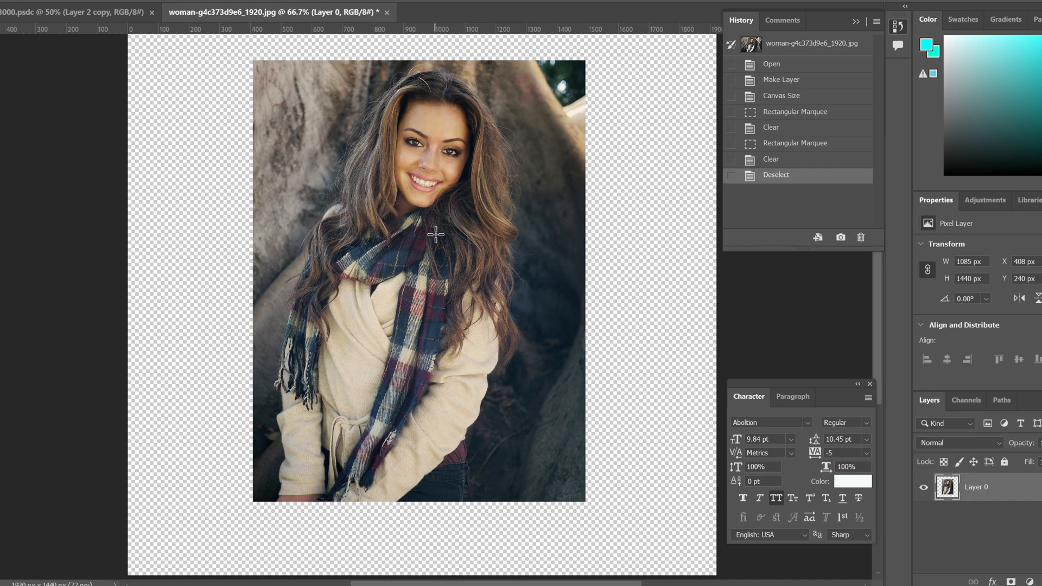
mouse_move(429, 149)
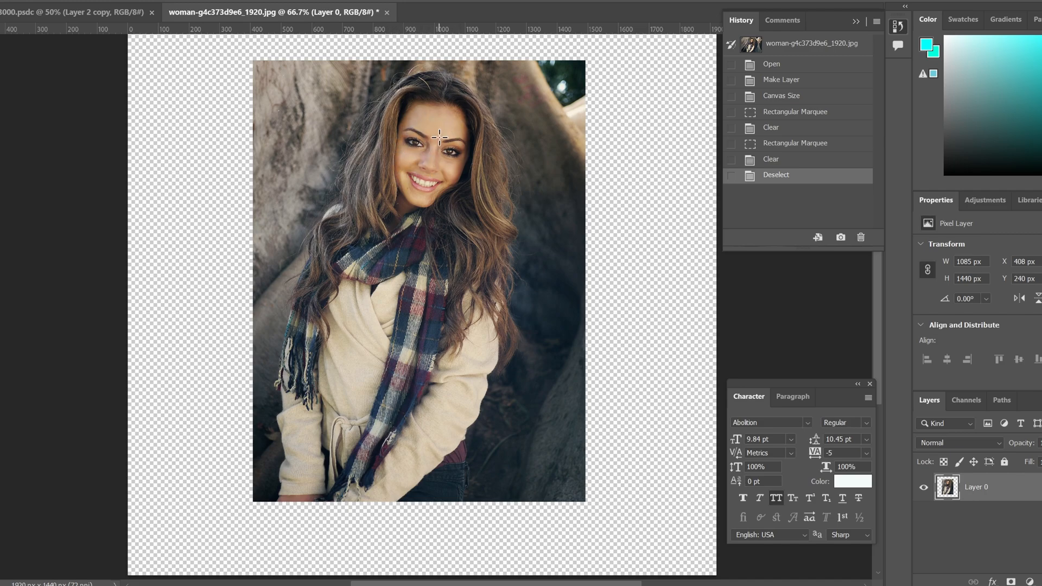
mouse_move(416, 186)
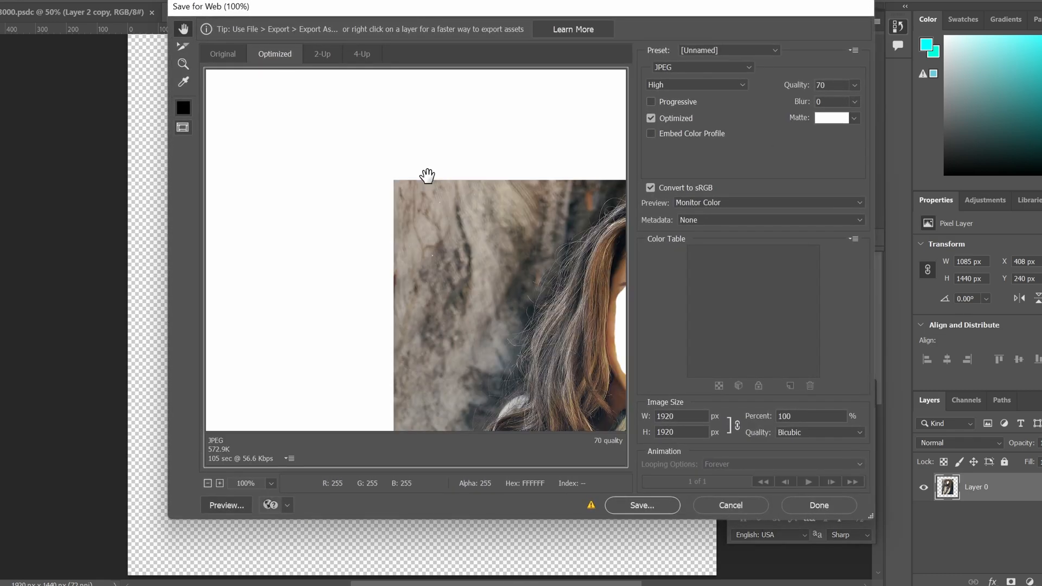
mouse_move(697, 76)
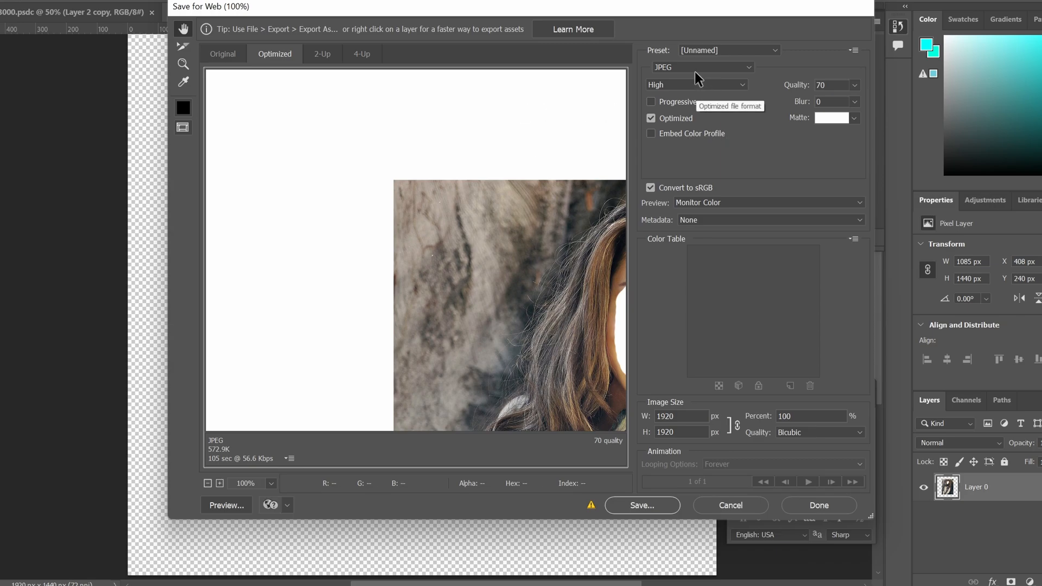
Choose PNG-24 as the export format with Transparency kept on for the erased face area
click(700, 66)
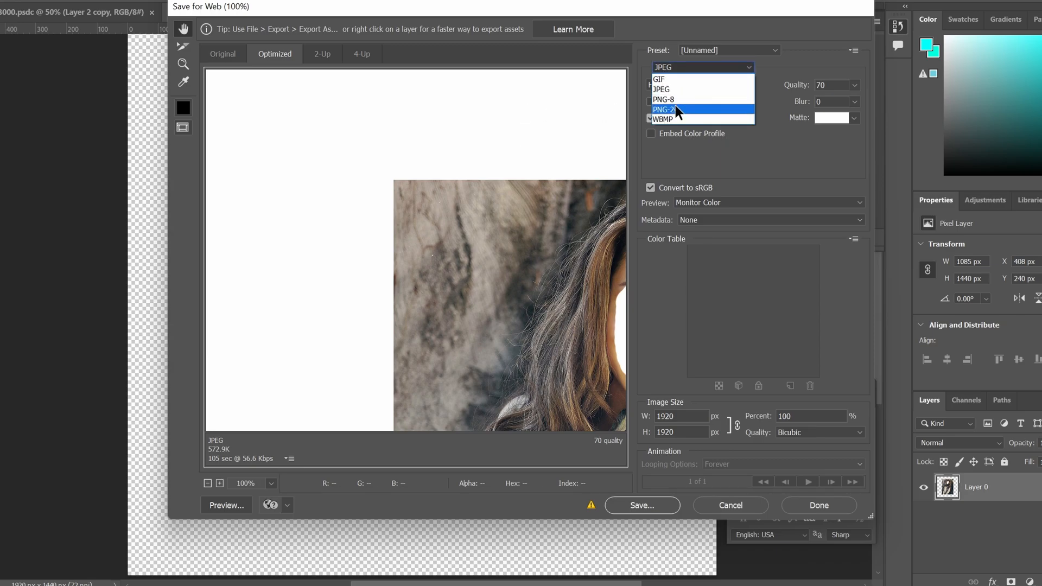
click(664, 109)
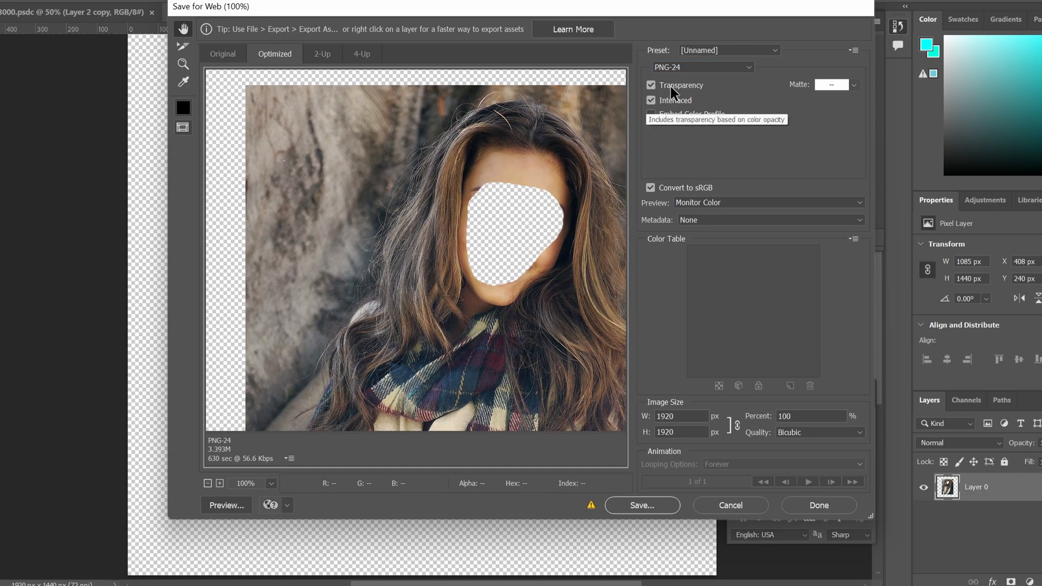
click(650, 85)
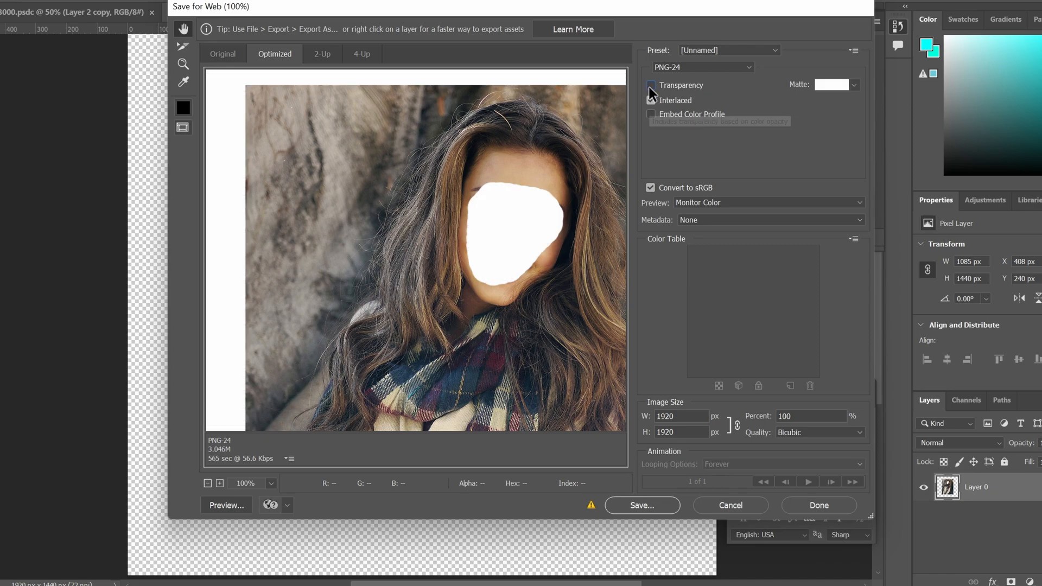
click(650, 100)
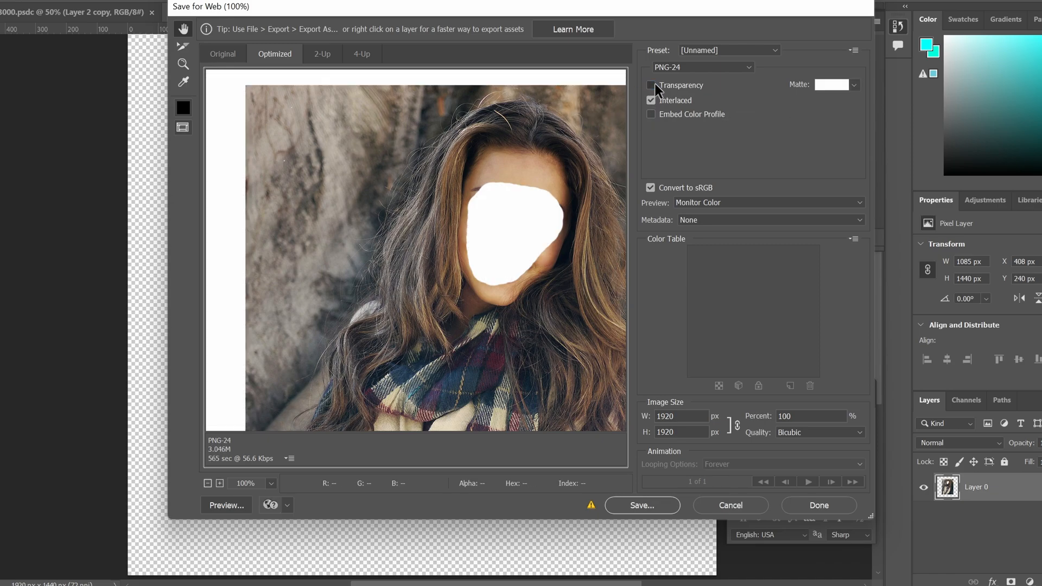
click(650, 85)
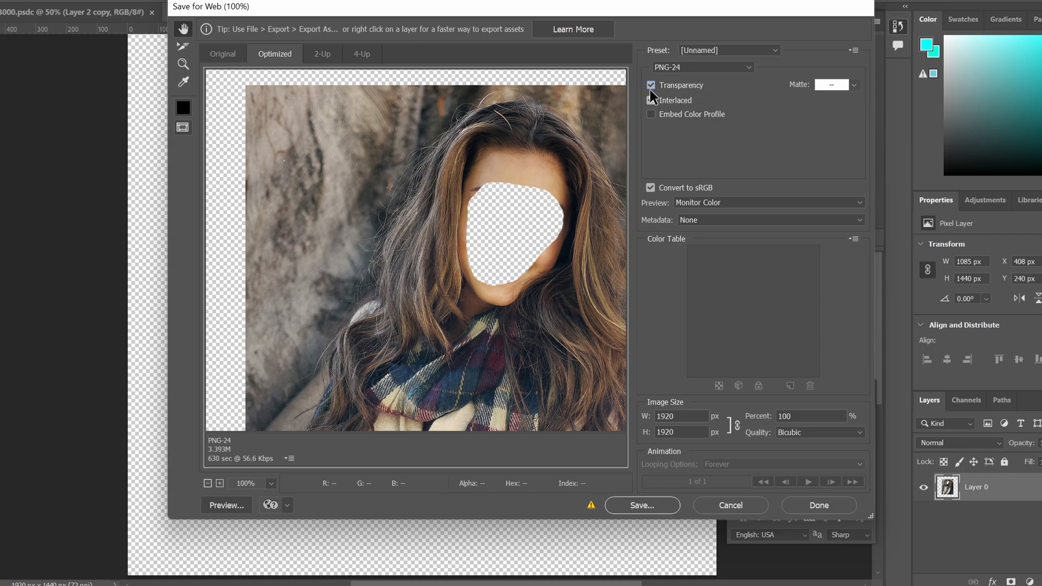
click(650, 100)
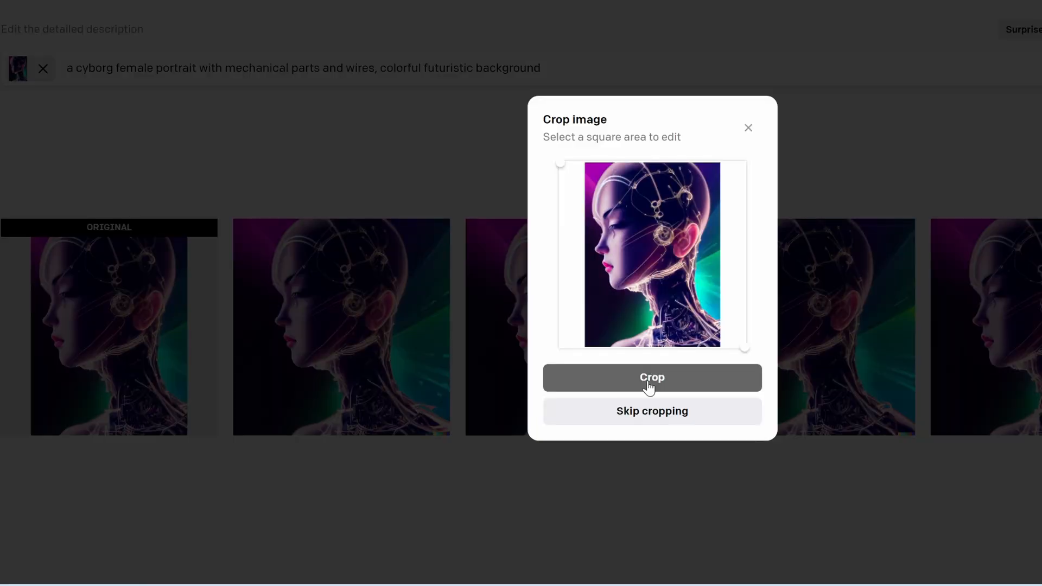
Square-crop the cyborg portrait, erase its face and generate versions with regenerated faces
click(651, 378)
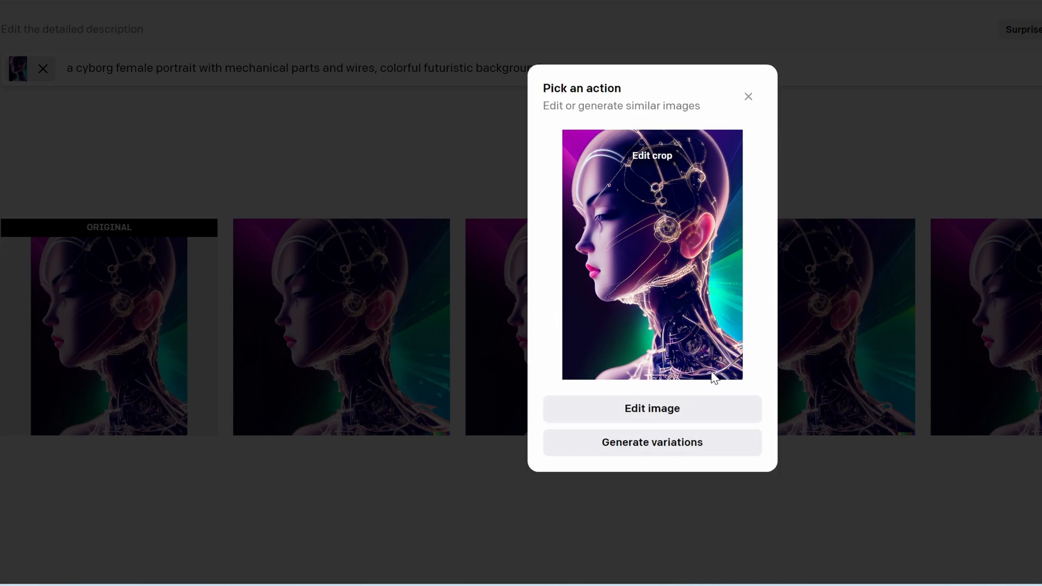
click(652, 408)
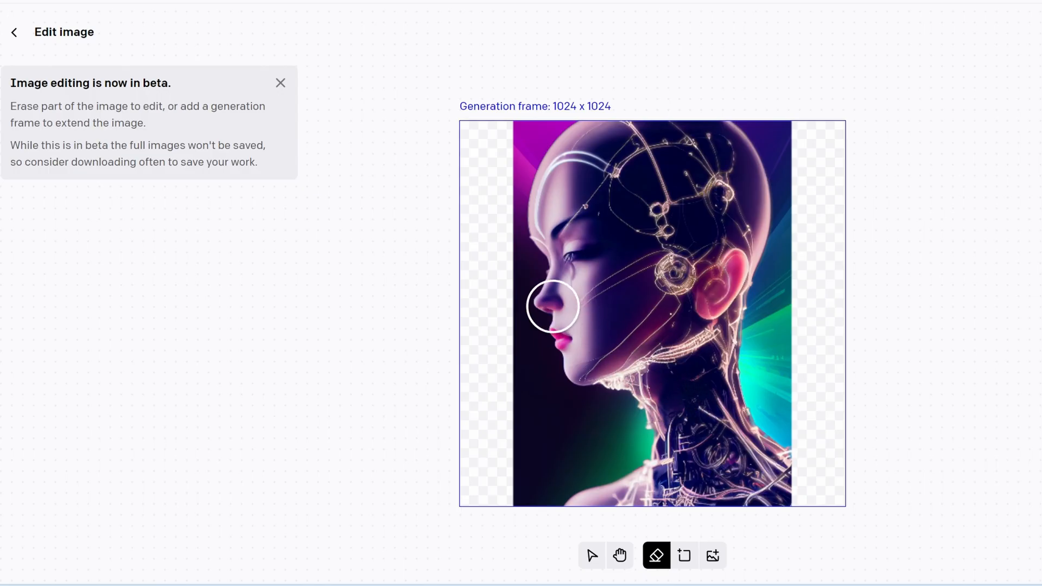
mouse_move(568, 262)
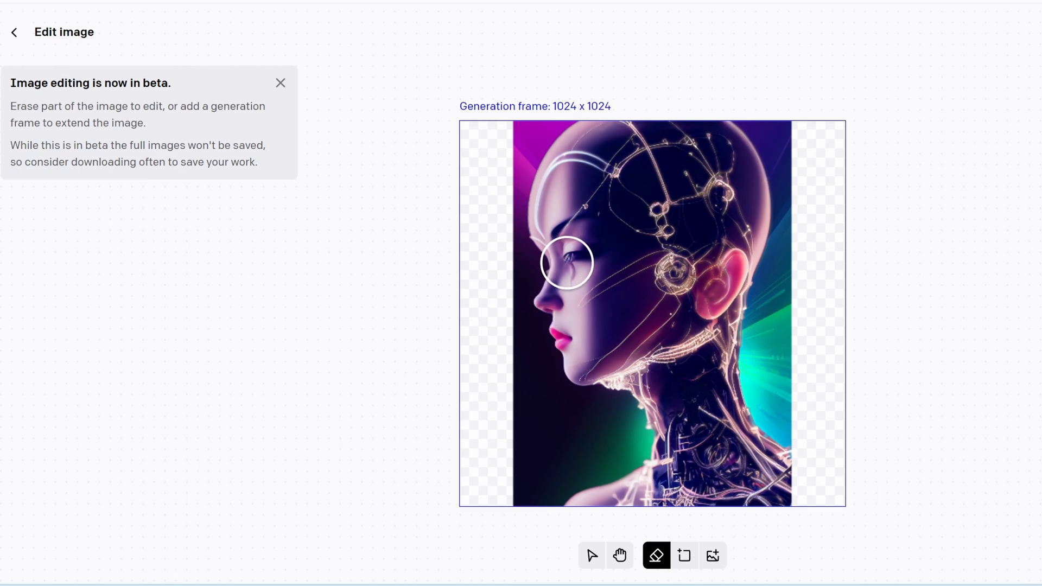
click(568, 266)
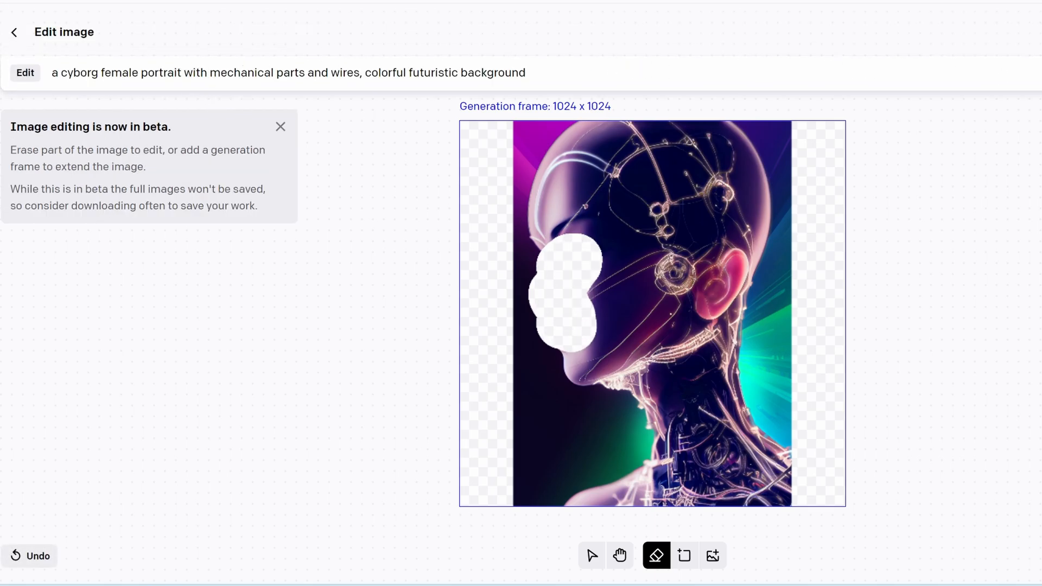
click(618, 555)
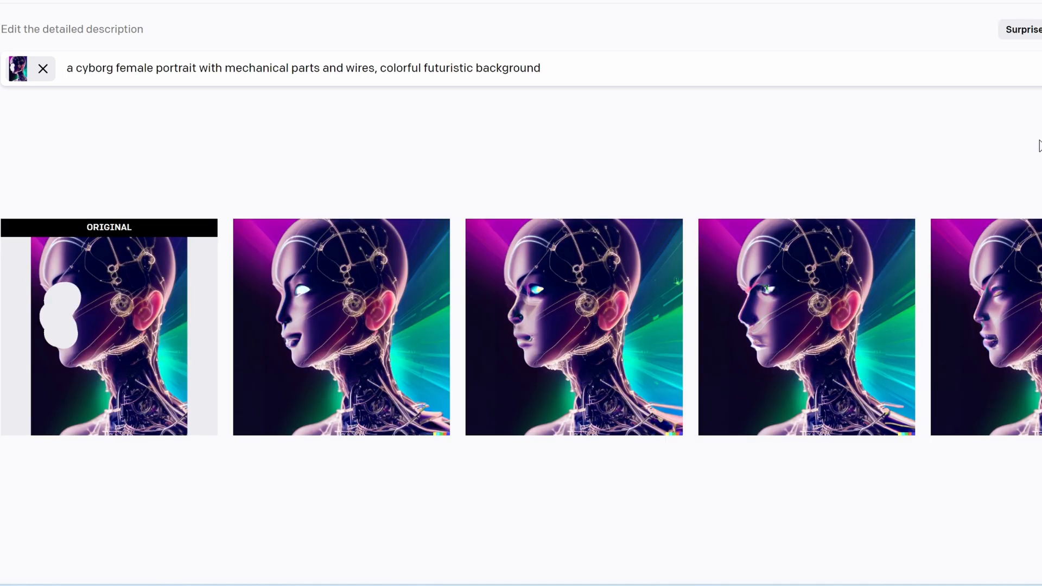
mouse_move(1032, 152)
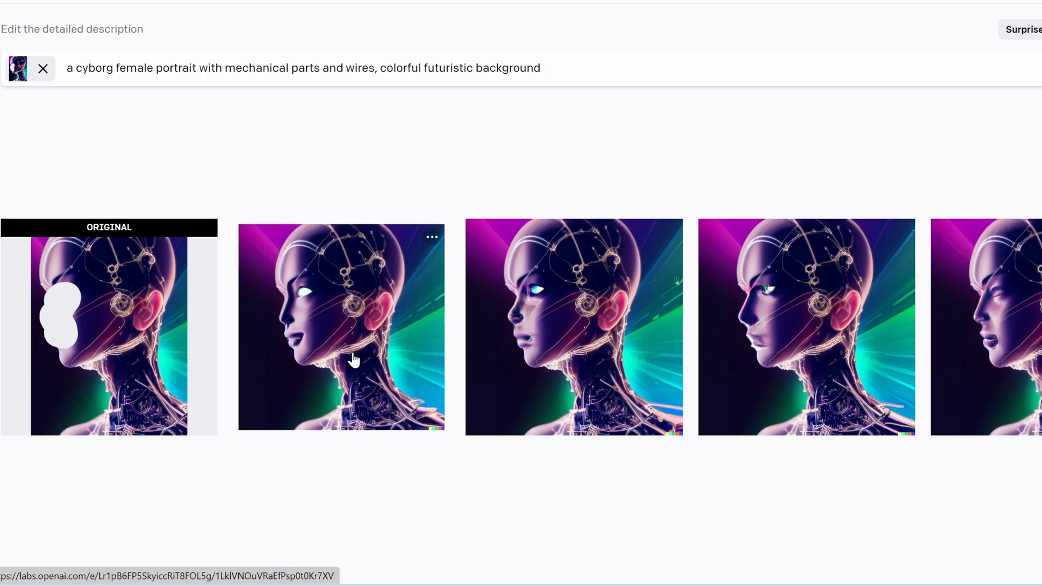
mouse_move(544, 326)
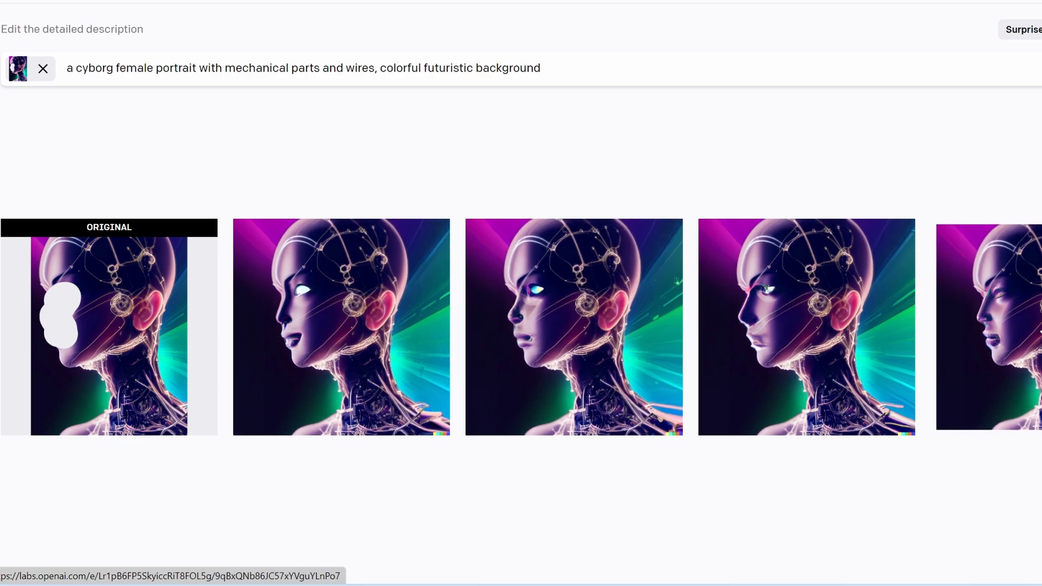
View two regenerated cyborg portraits at full size, returning to the results grid after each
click(574, 327)
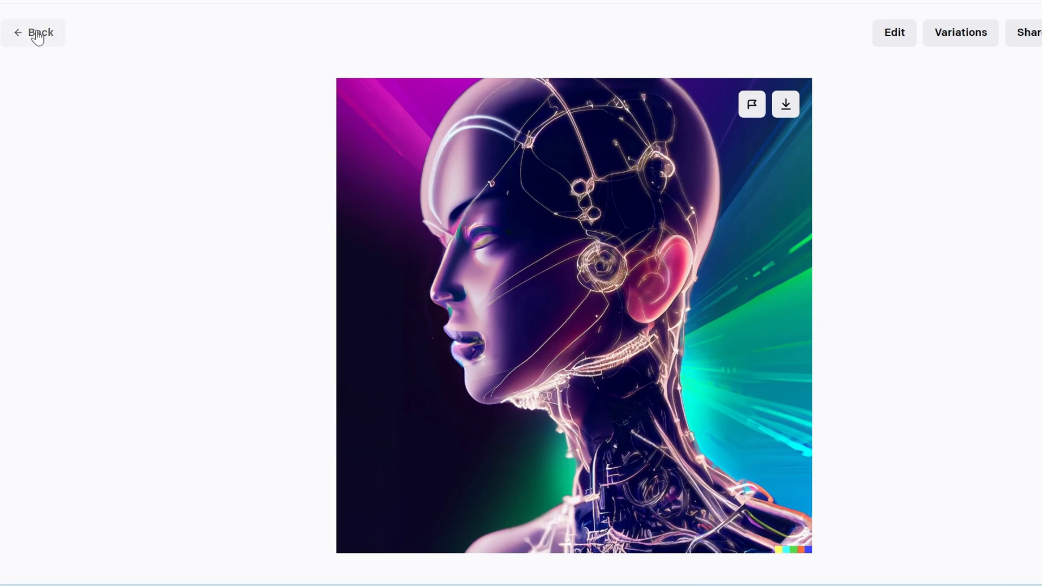
click(959, 31)
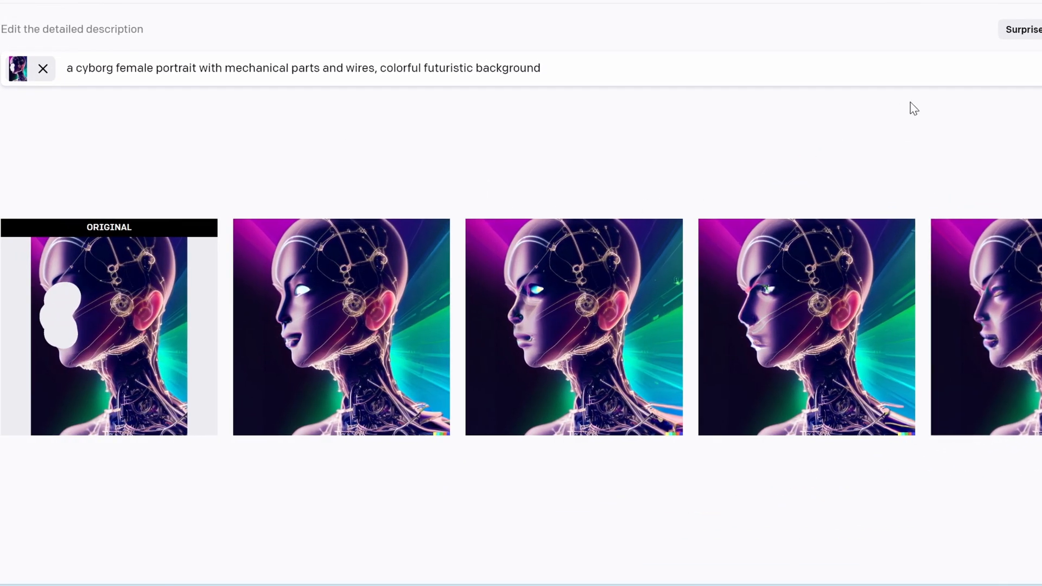
mouse_move(758, 318)
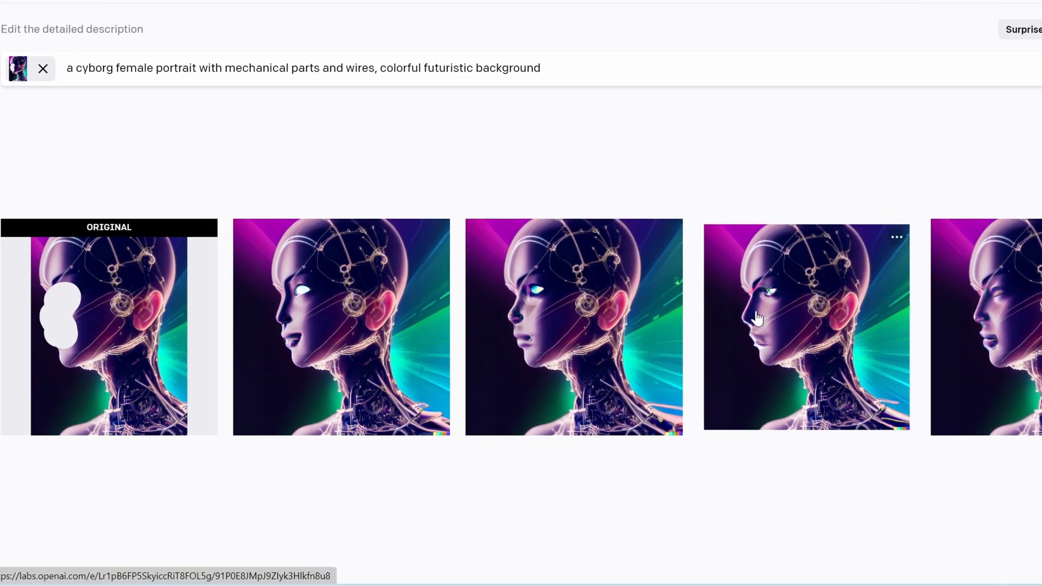
click(806, 326)
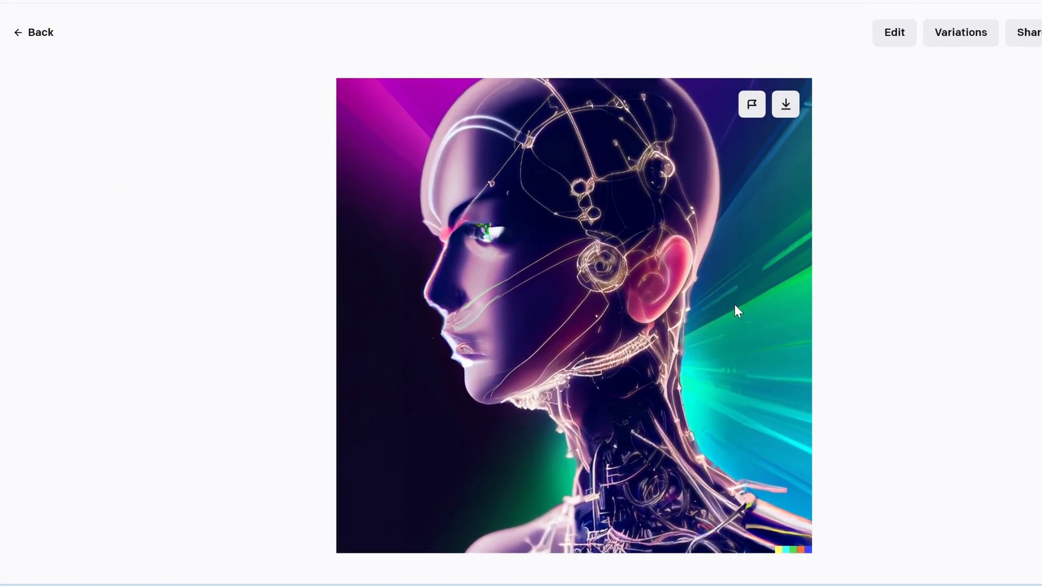
click(961, 31)
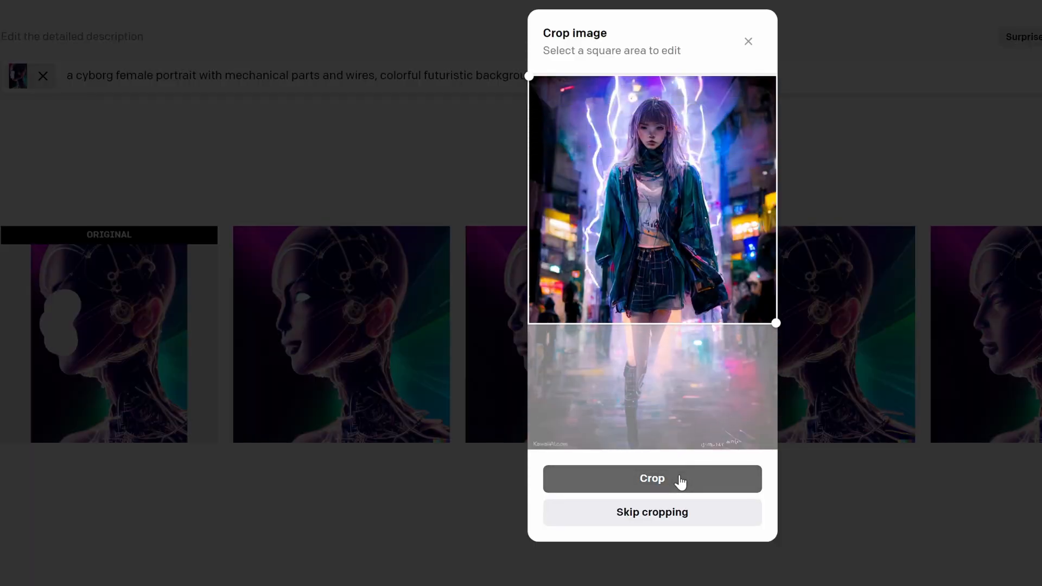
mouse_move(704, 457)
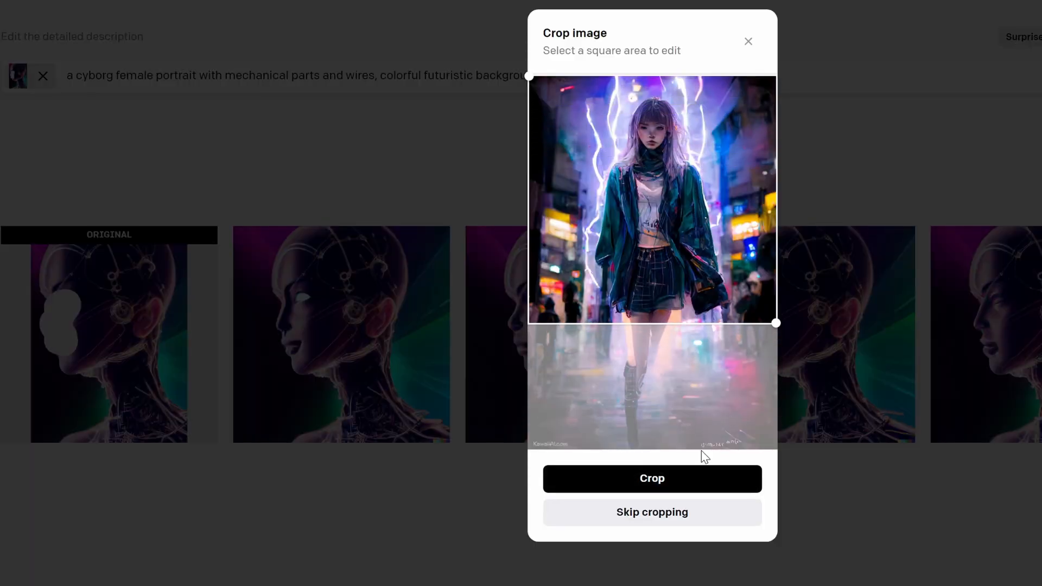
Crop the neon-street girl photo to the top square, erase her outfit and generate yellow clothing edits
click(652, 479)
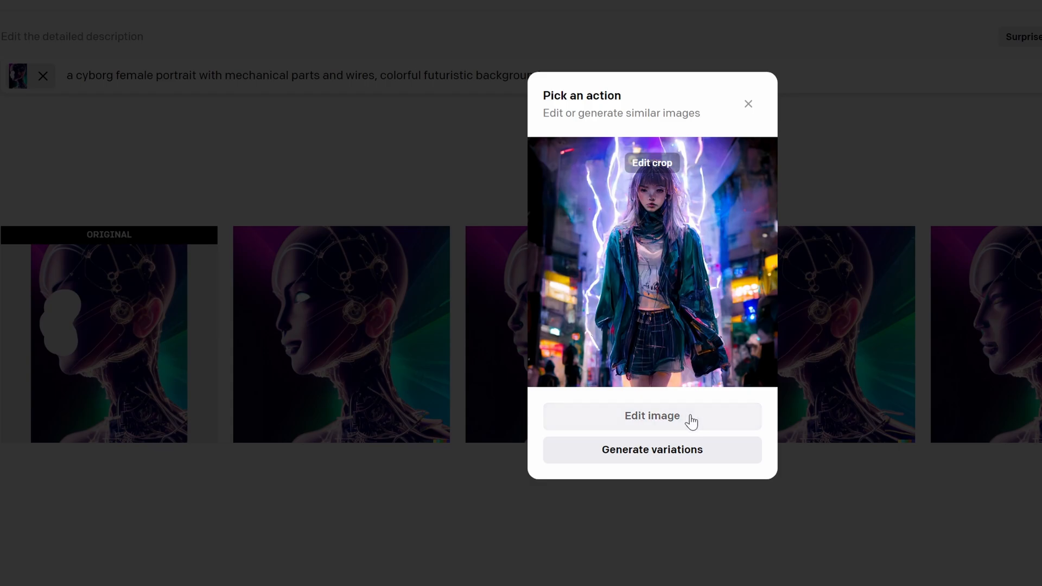
click(652, 416)
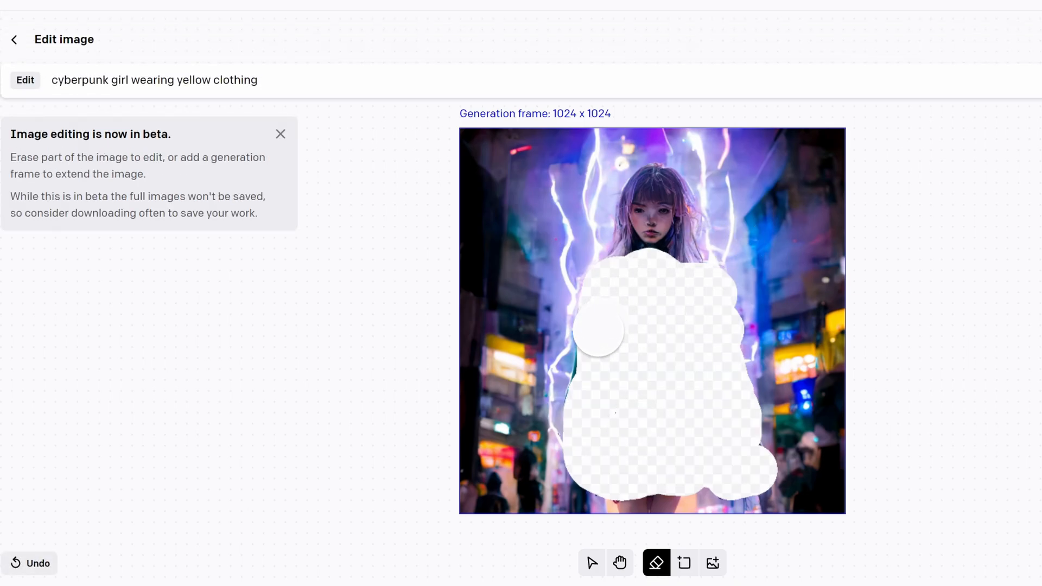
click(618, 563)
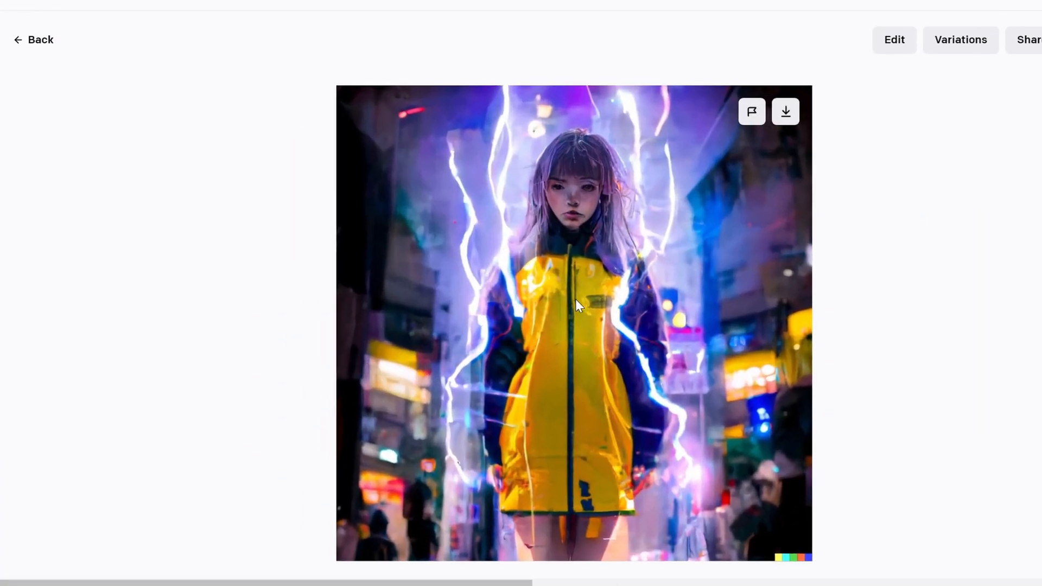
Return to the yellow-clothing results grid and open another variant to compare
click(960, 40)
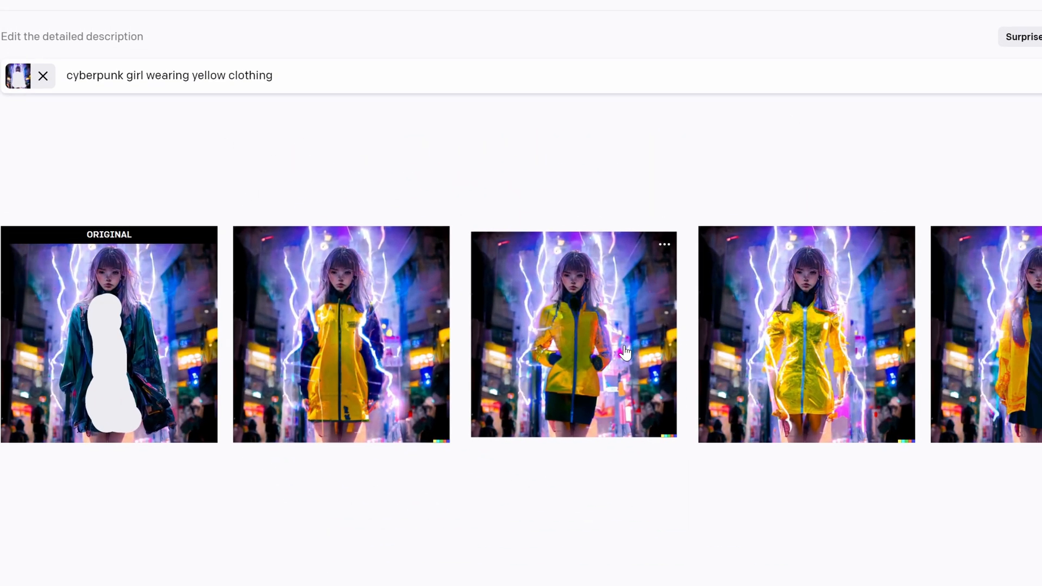
click(573, 333)
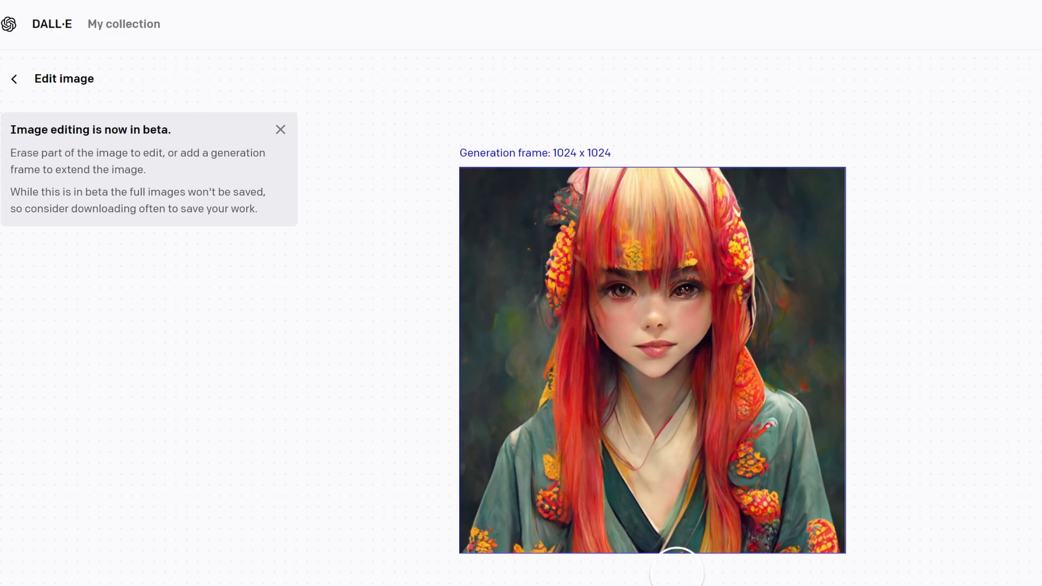
mouse_move(675, 572)
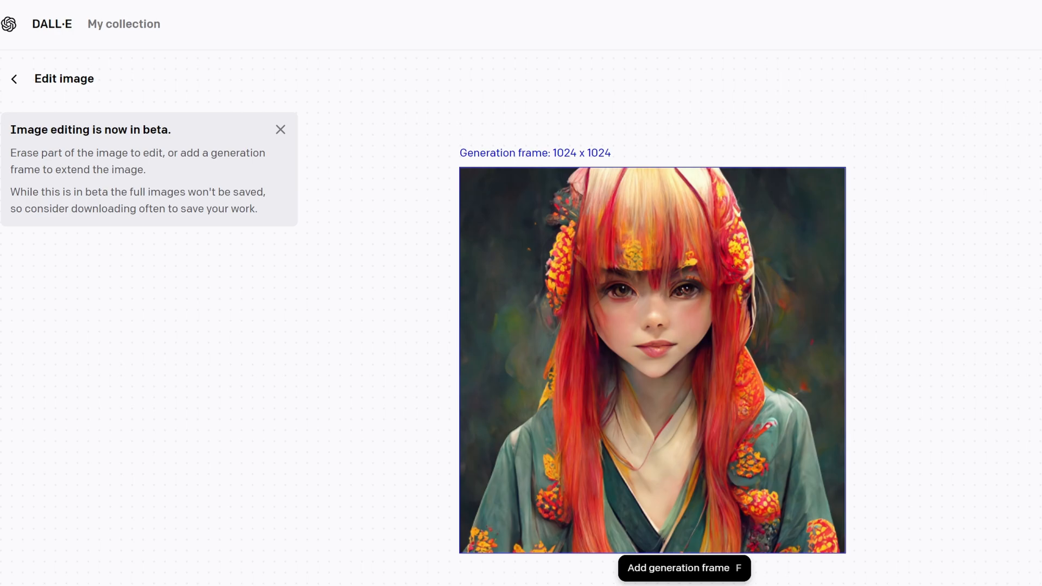
mouse_move(711, 568)
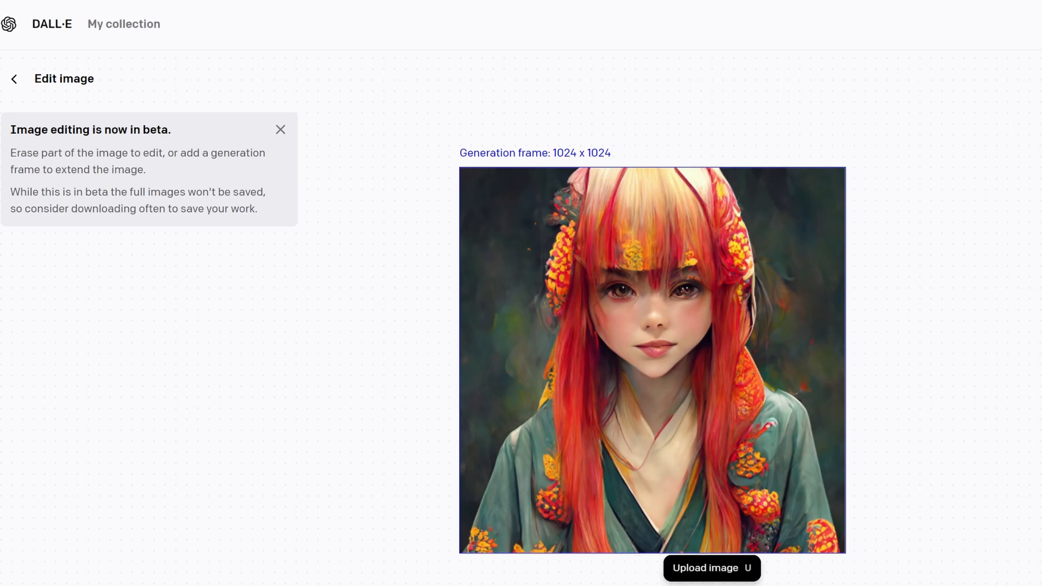
mouse_move(653, 344)
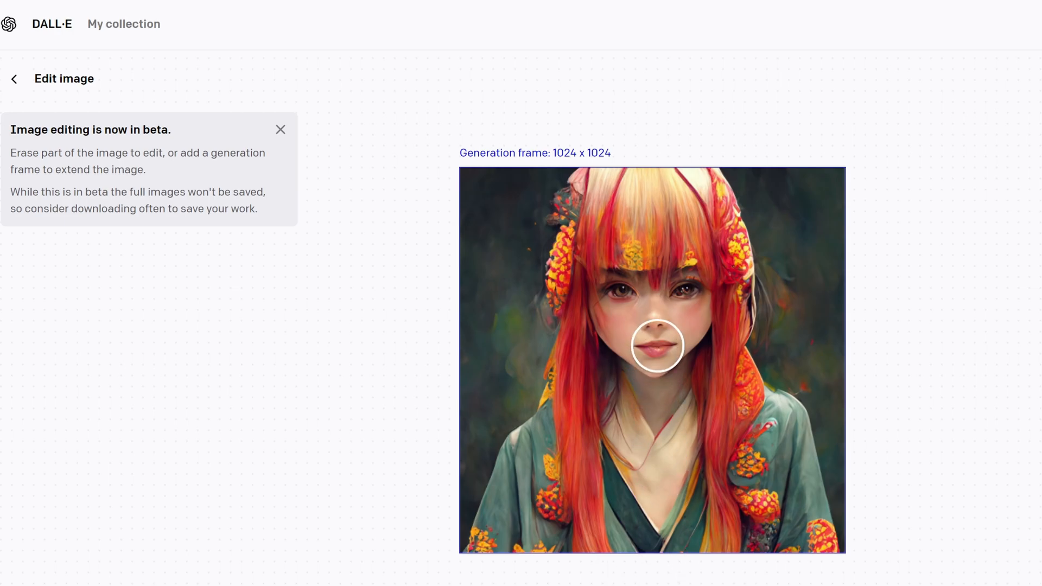
mouse_move(618, 295)
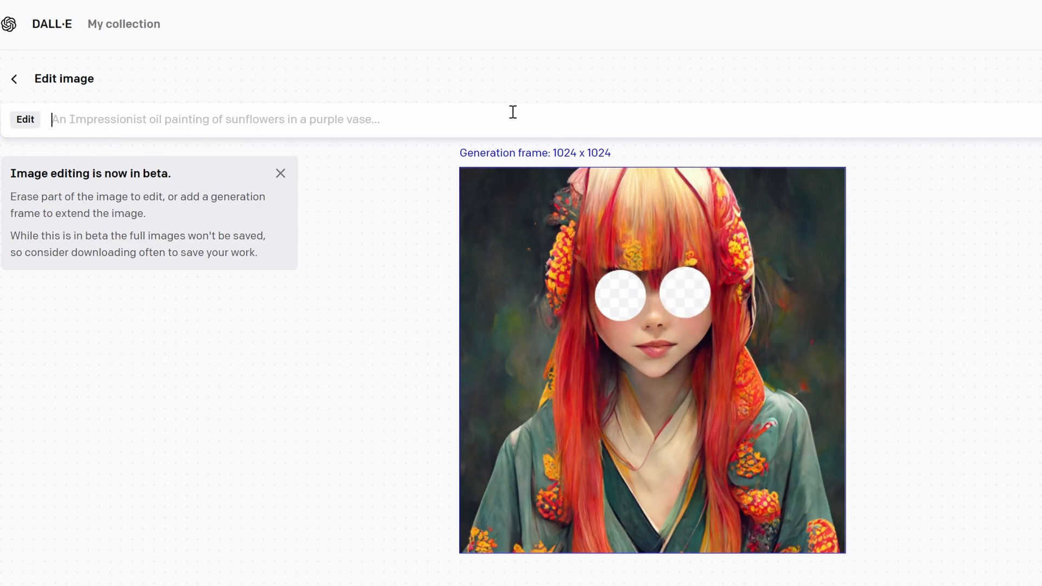
Describe the masked image as a Japanese girl with beautiful blue eyes wearing kimono
text(Japa)
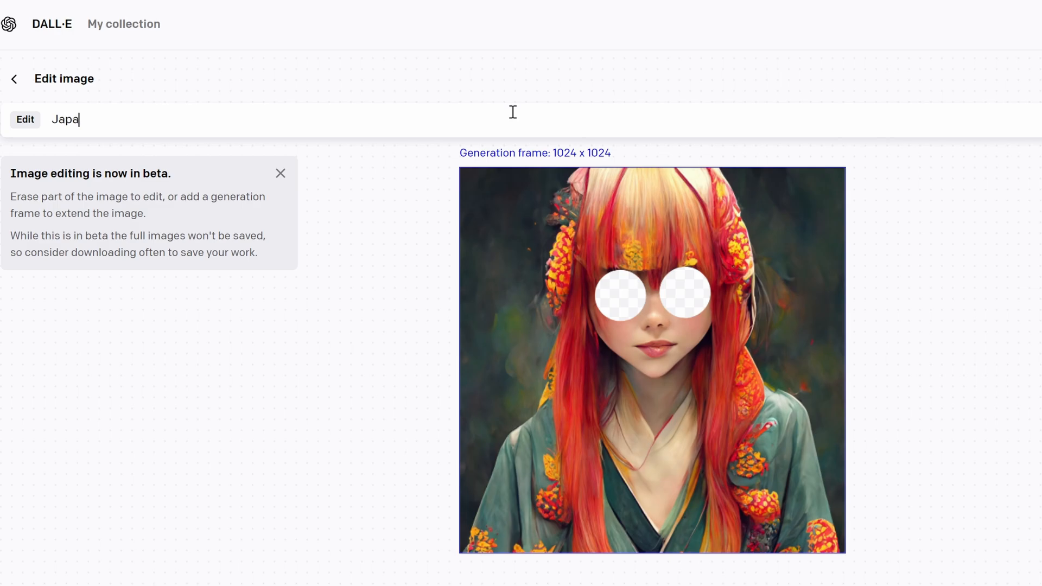
text(nese girl with)
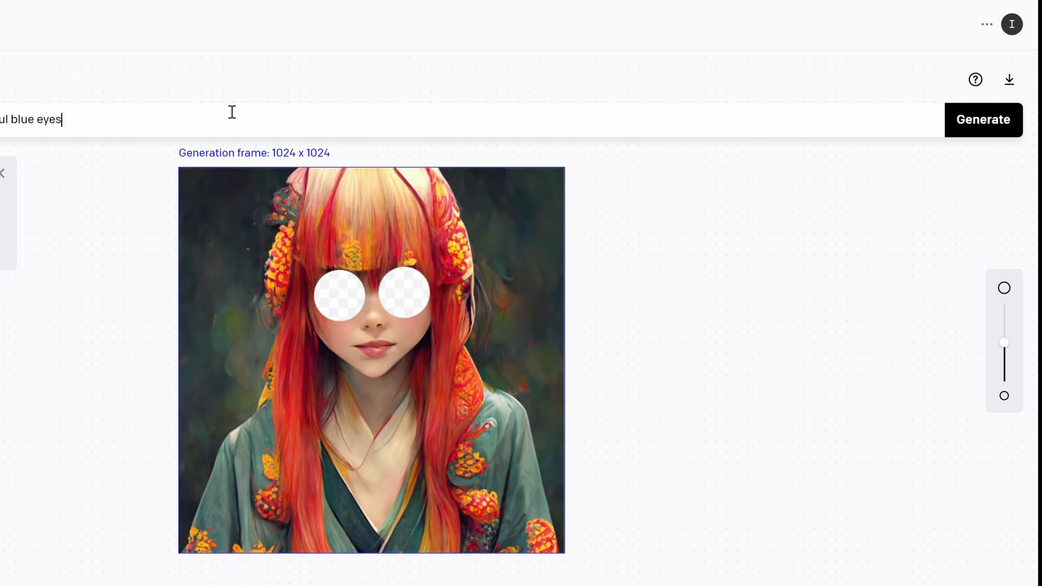
text(wearing k)
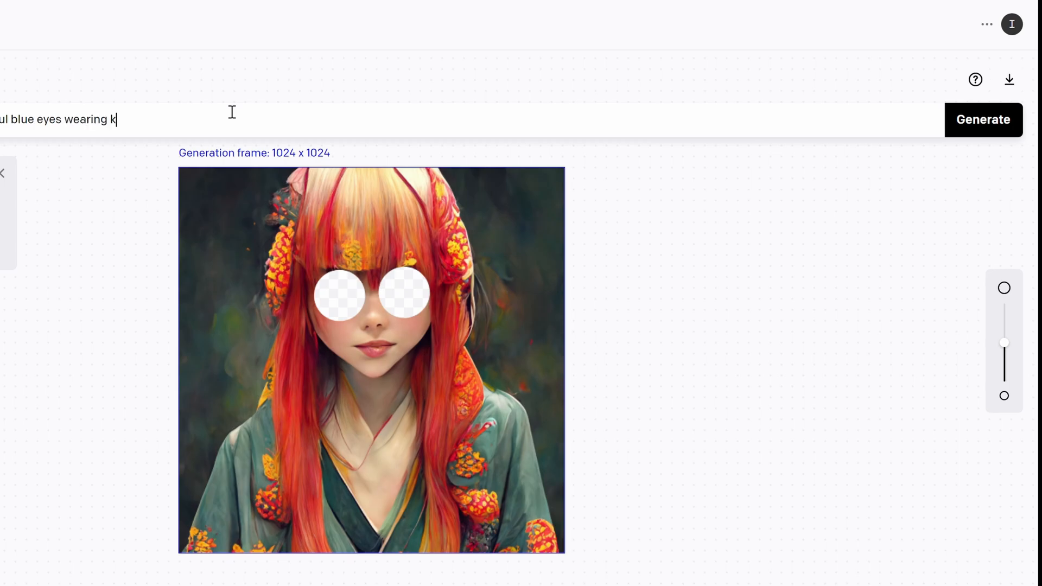
text(imono)
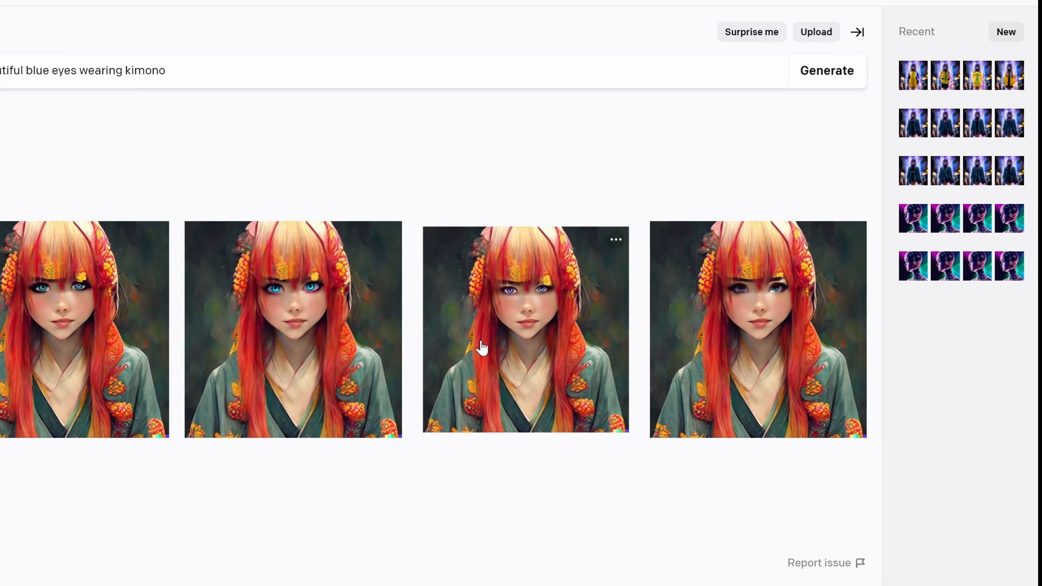
Select the masked ORIGINAL kimono portrait from the results and reopen it in the editor
click(526, 328)
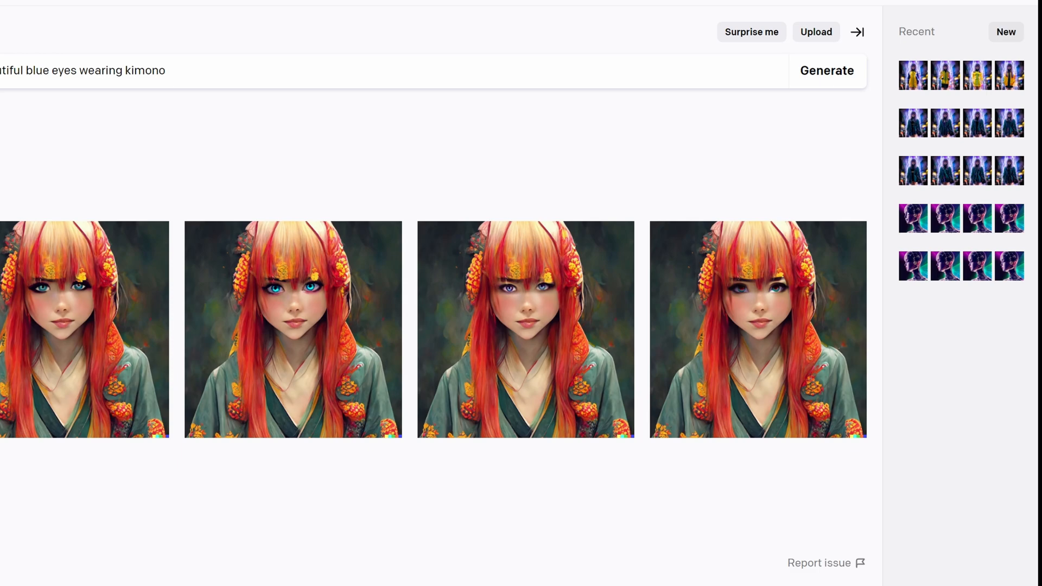
click(292, 329)
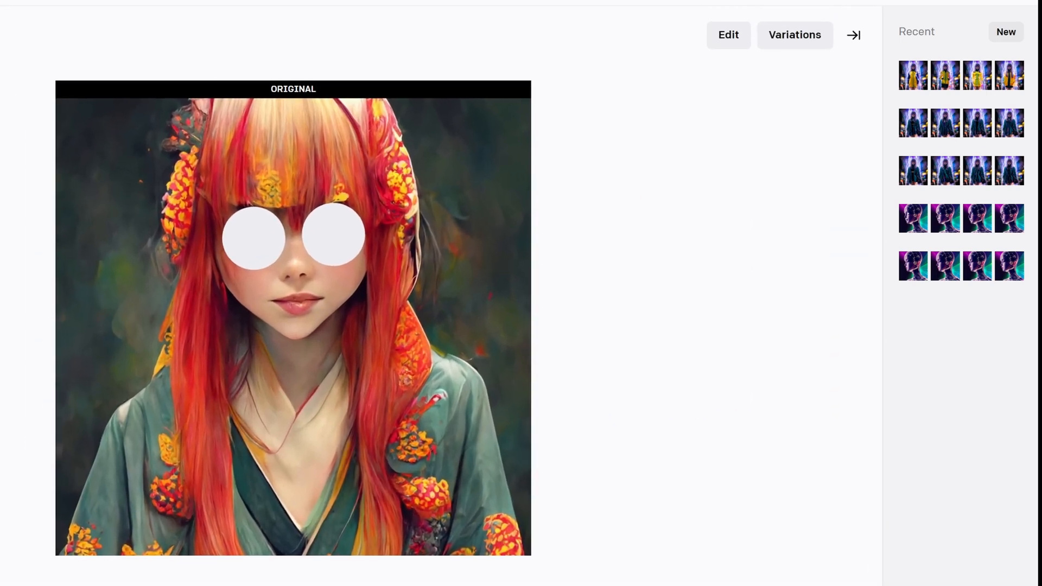
click(794, 35)
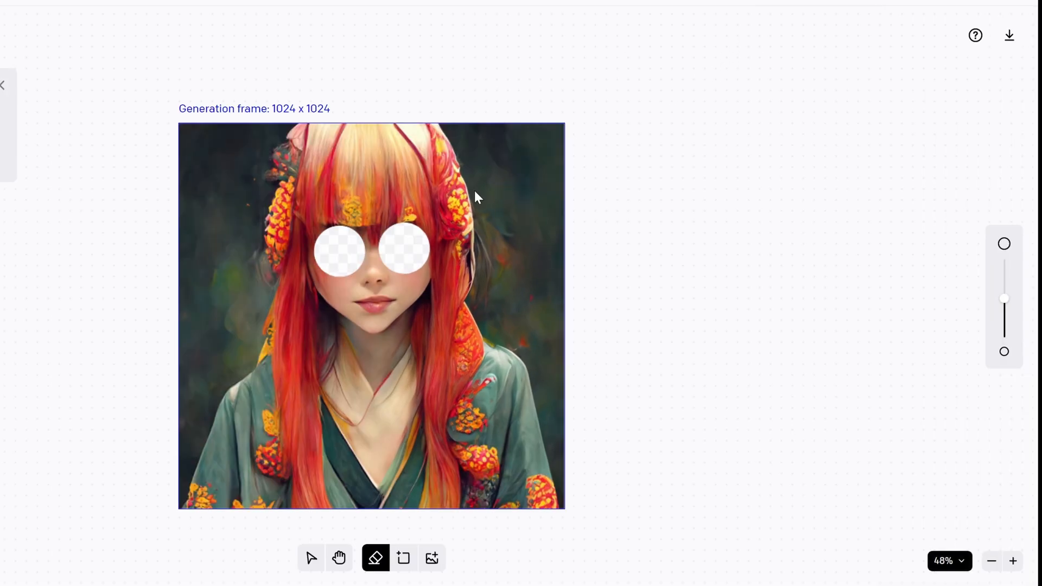
mouse_move(981, 208)
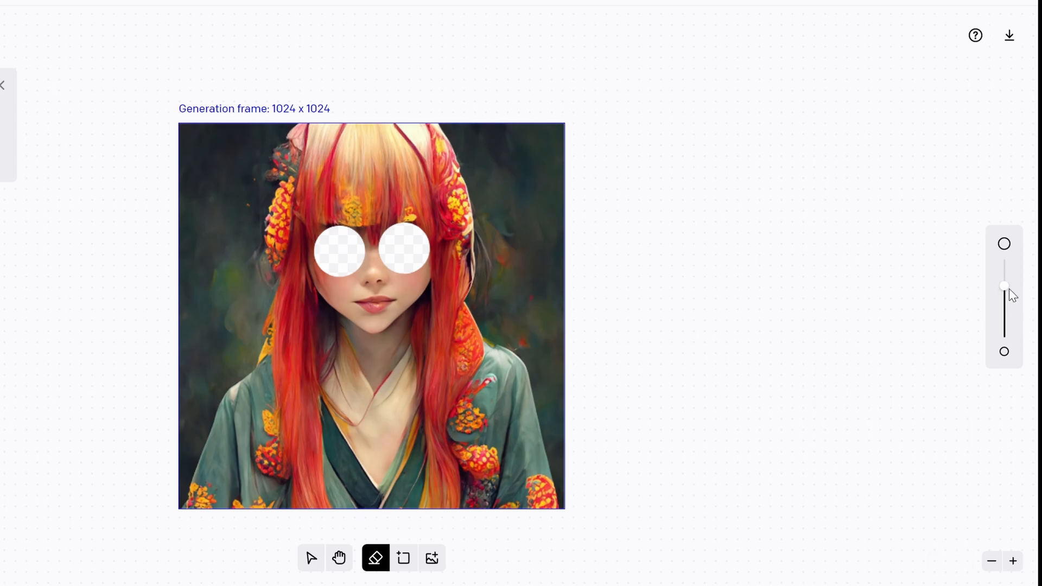
mouse_move(1005, 286)
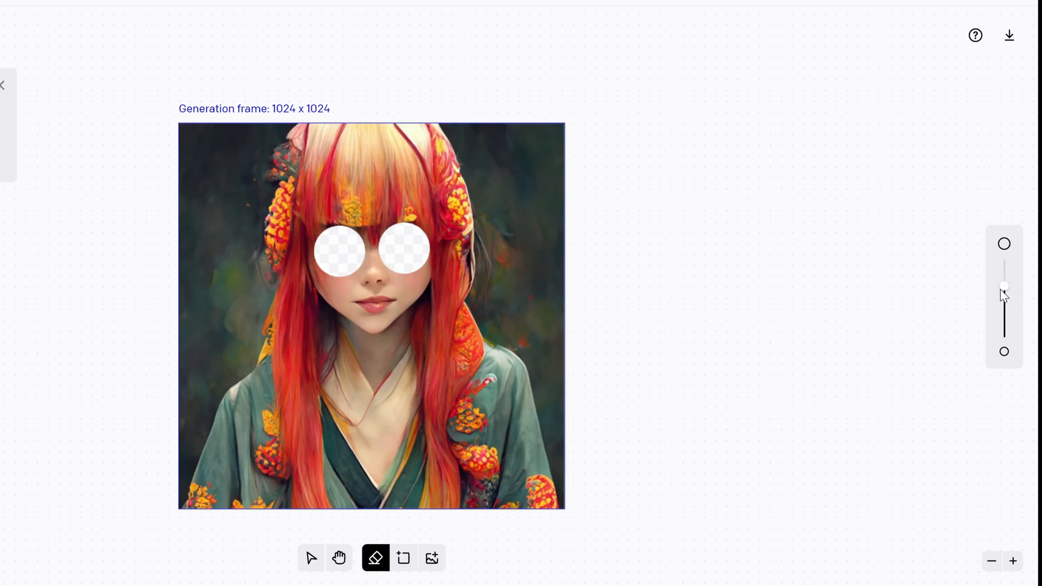
mouse_move(311, 559)
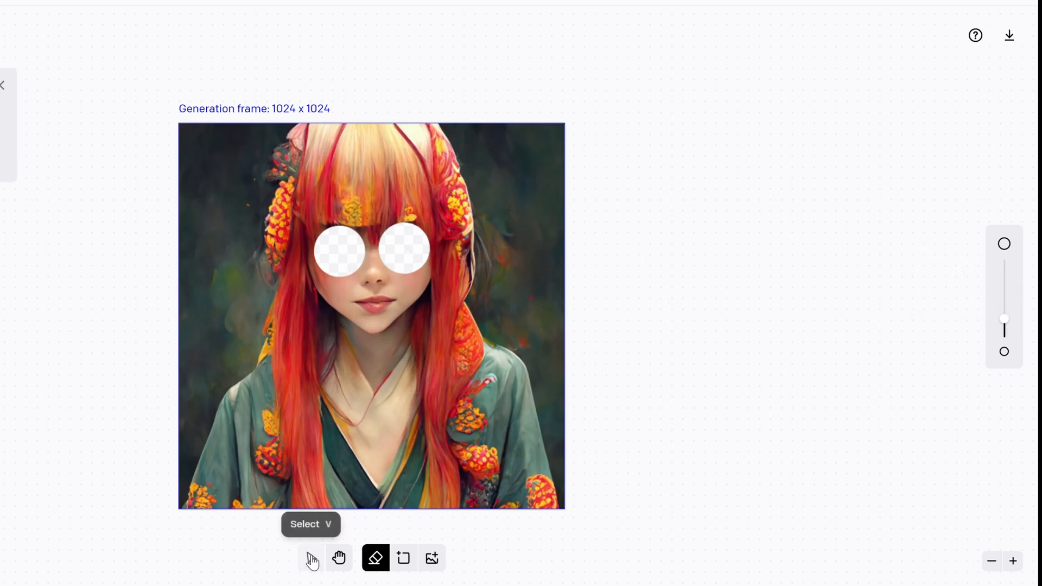
mouse_move(311, 496)
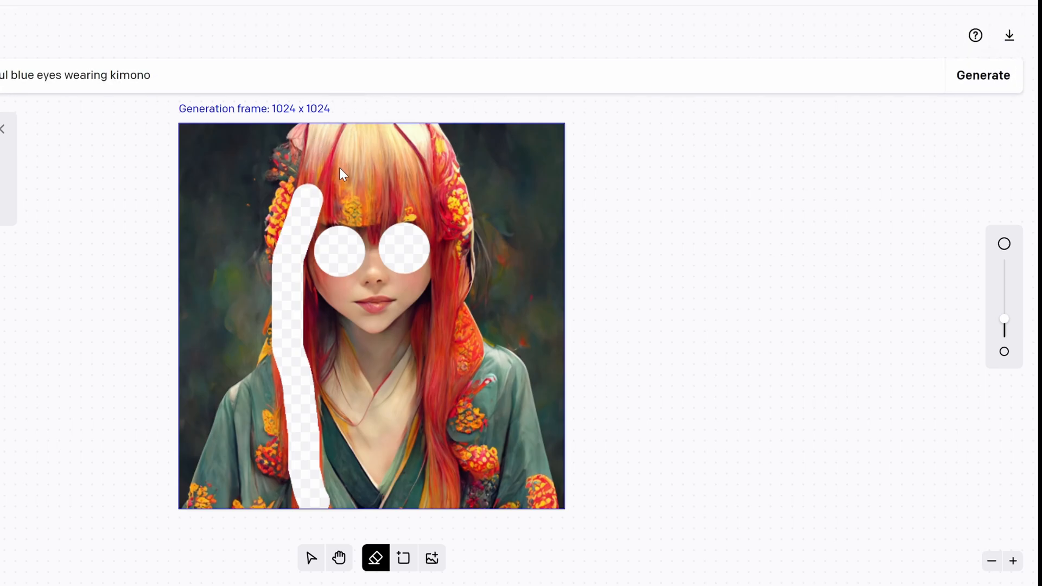
mouse_move(332, 207)
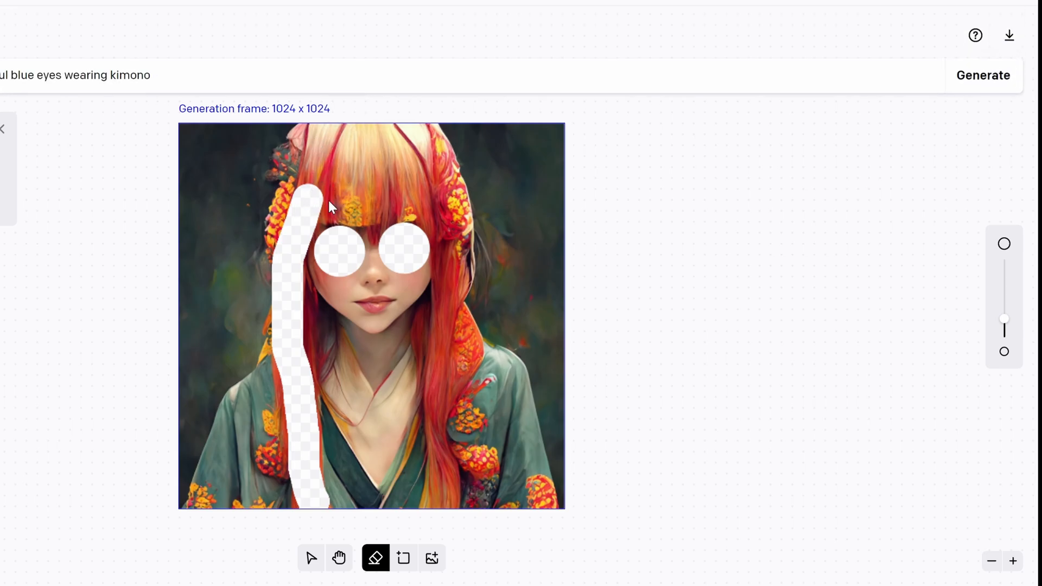